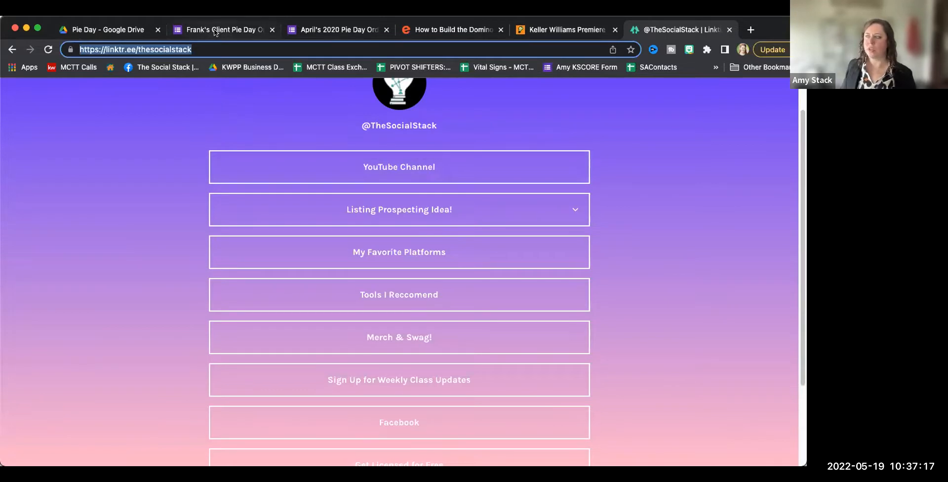
# Review Frank's Client Pie Day Order Form from the top down to the final contact-information question.
pyautogui.click(222, 29)
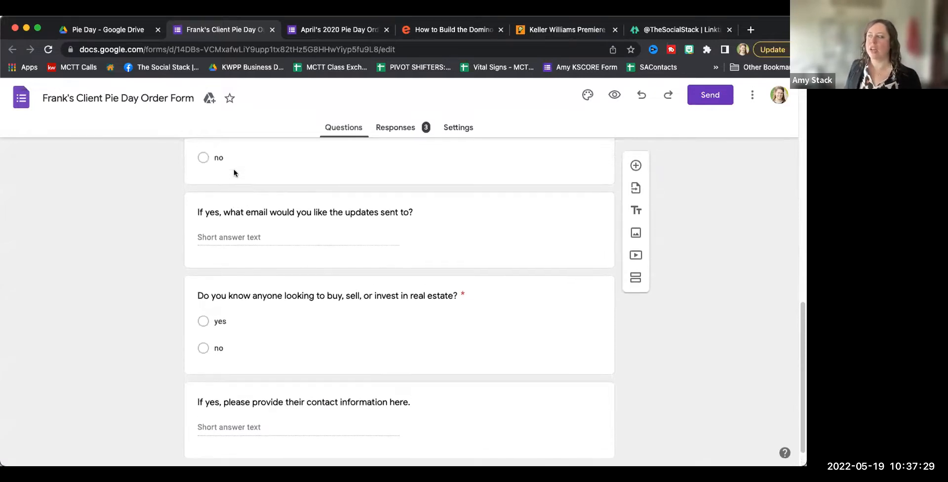
pyautogui.scroll(3)
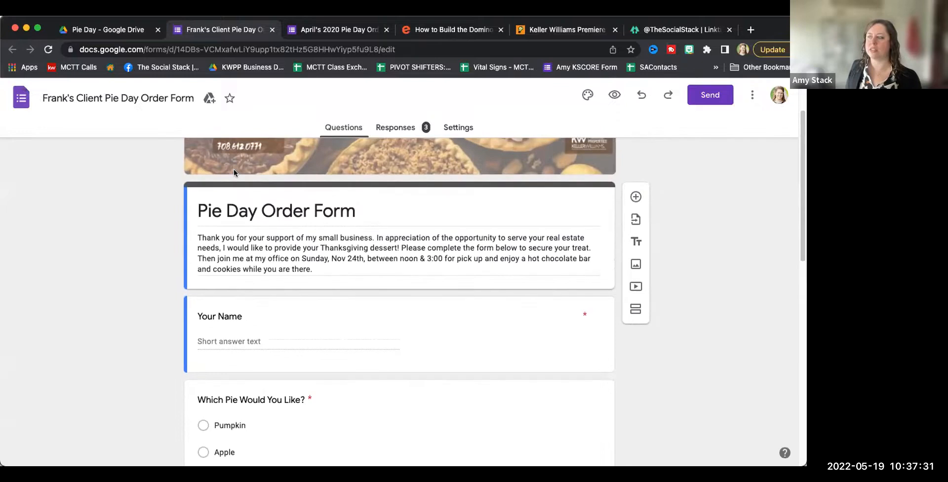
pyautogui.scroll(3)
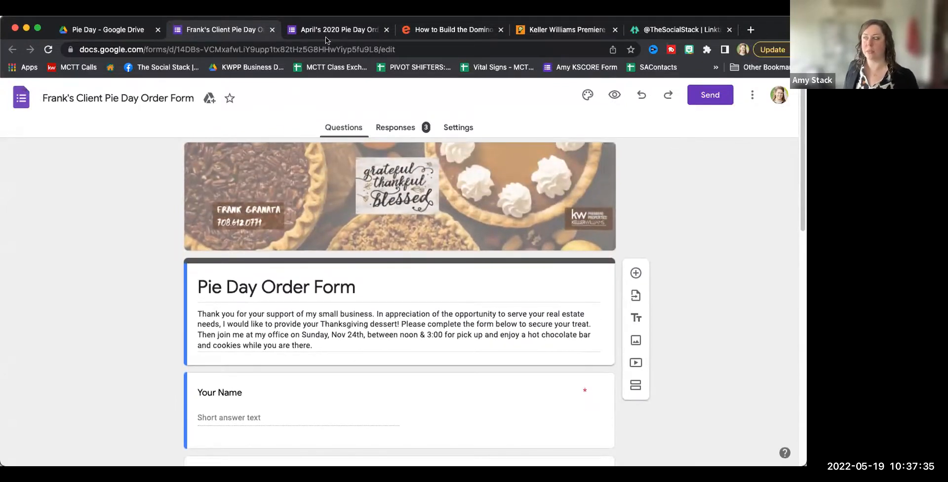
pyautogui.scroll(-3)
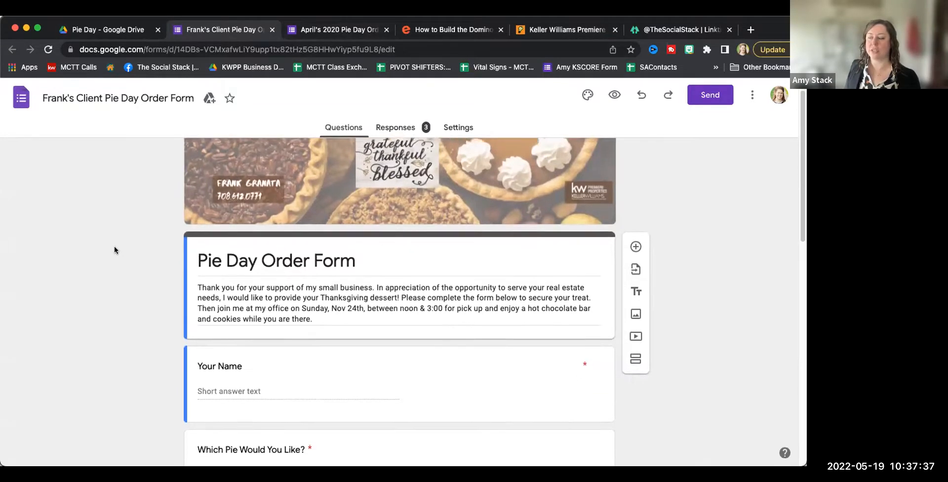
pyautogui.scroll(-3)
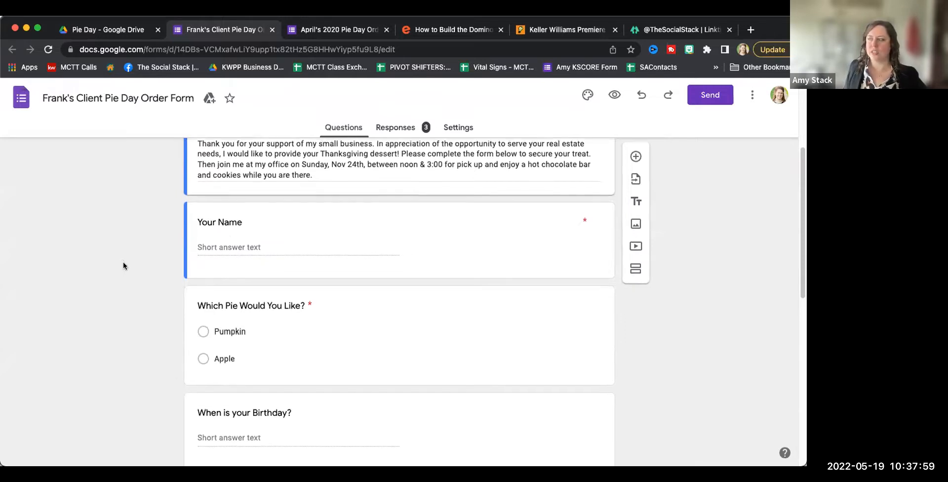
pyautogui.scroll(-3)
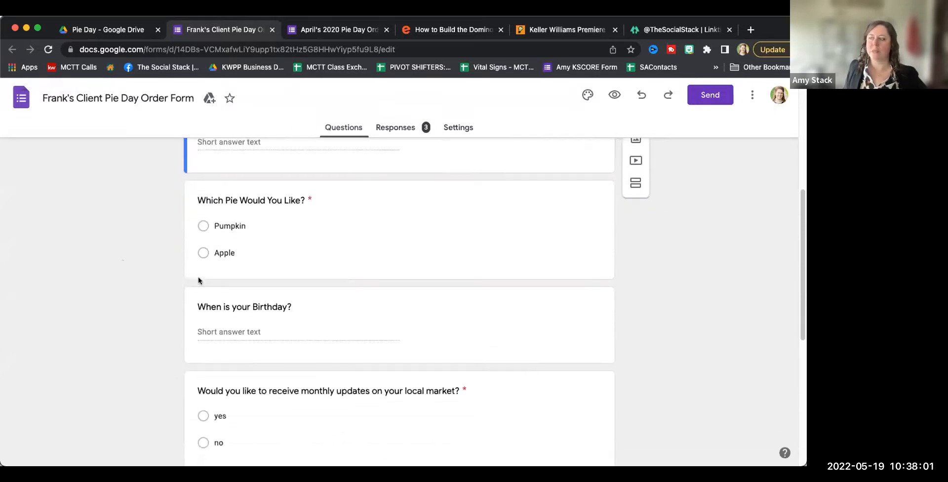
pyautogui.scroll(-3)
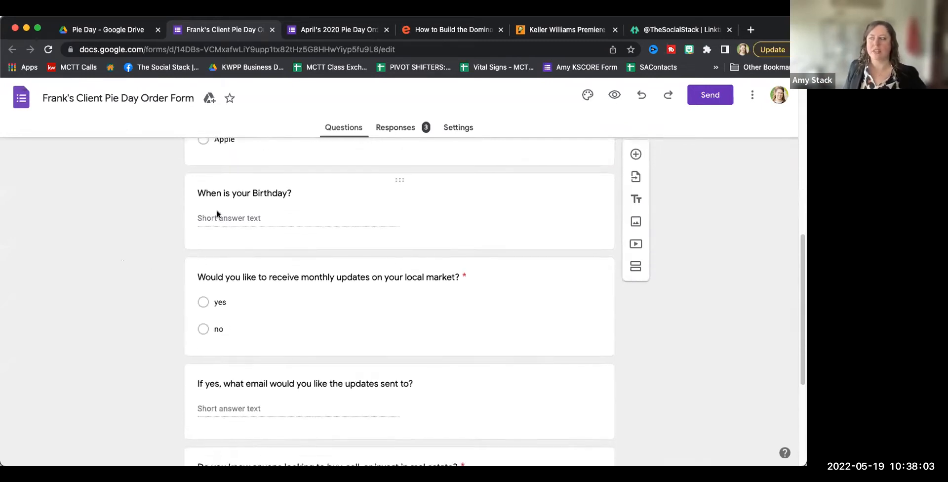
pyautogui.moveTo(135, 289)
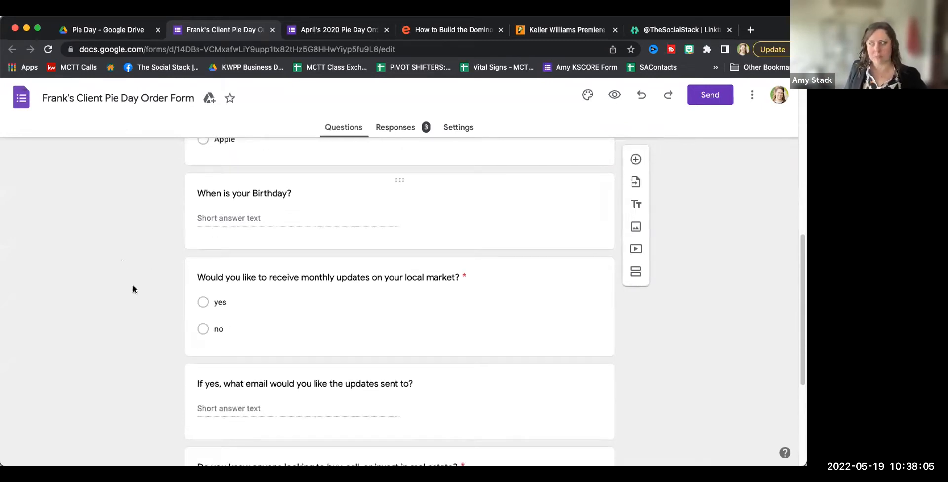
pyautogui.scroll(-3)
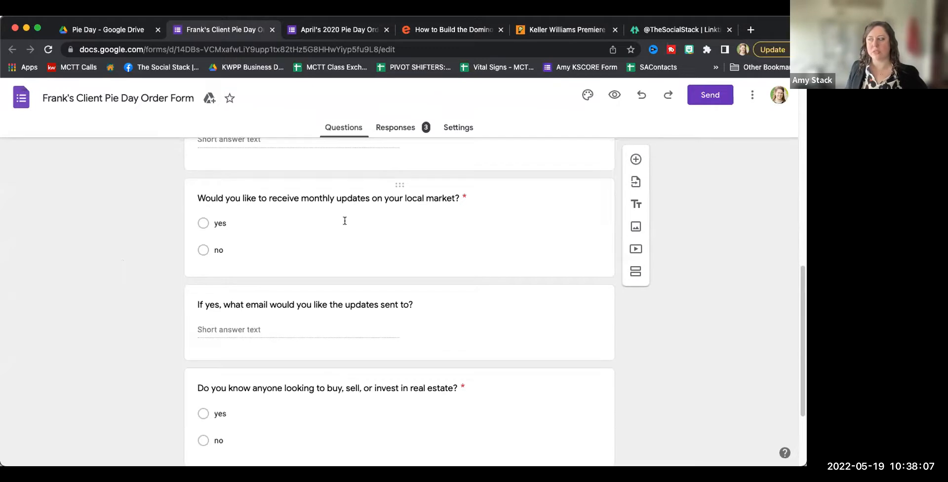
pyautogui.moveTo(145, 274)
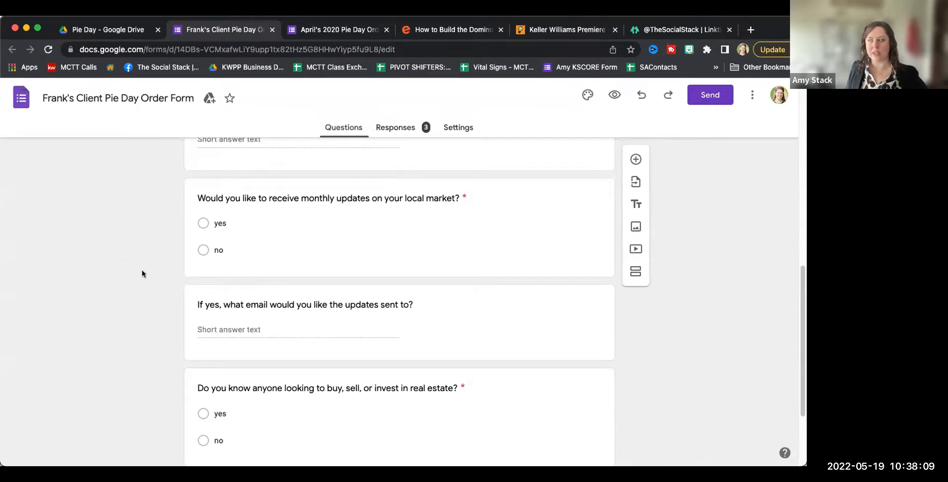
pyautogui.scroll(-3)
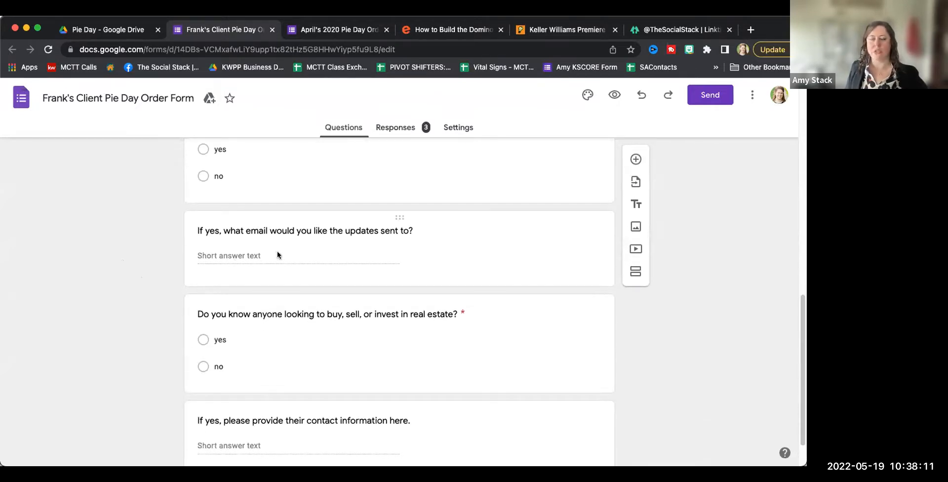
pyautogui.scroll(-3)
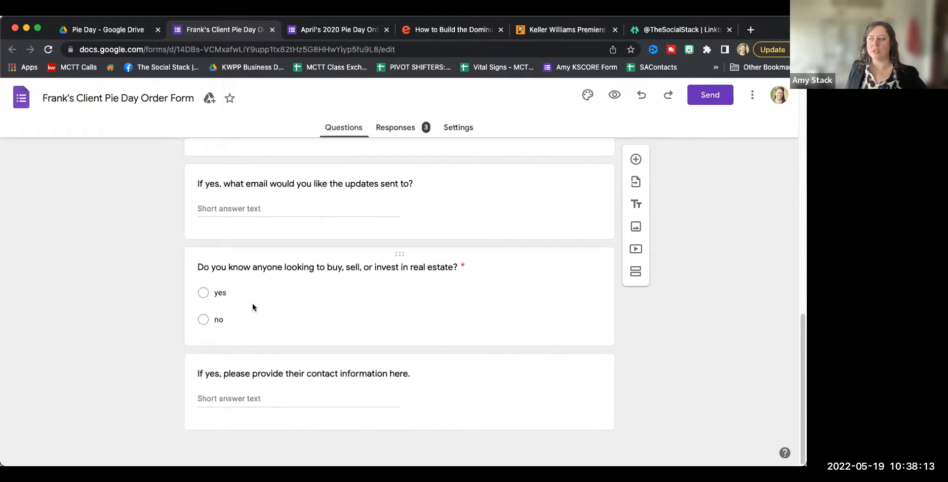
pyautogui.moveTo(334, 321)
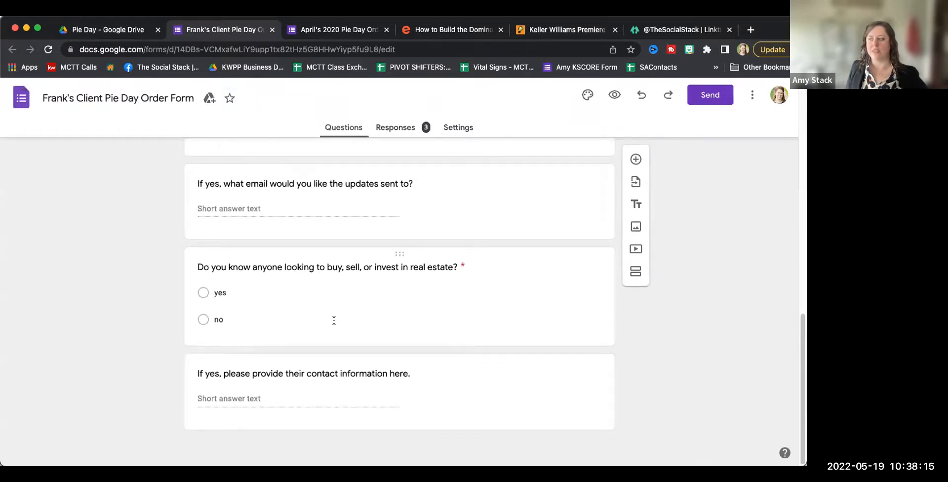
pyautogui.moveTo(285, 416)
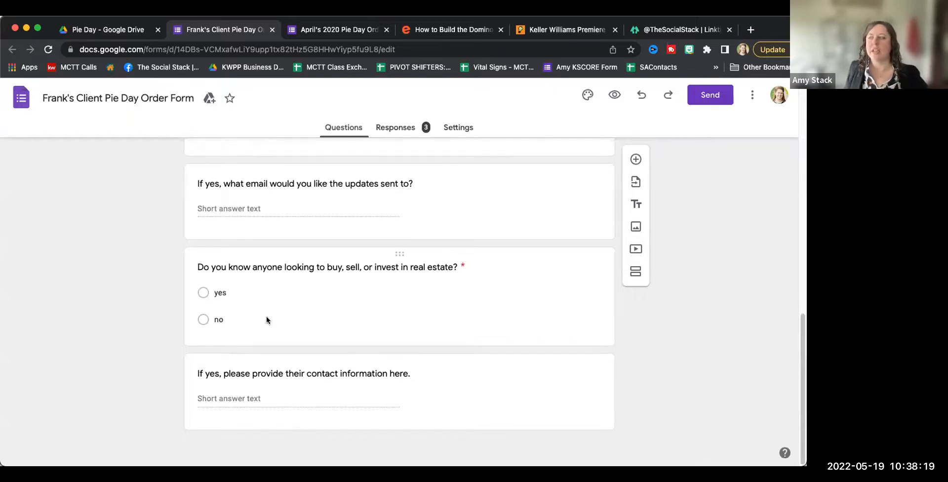
pyautogui.moveTo(254, 340)
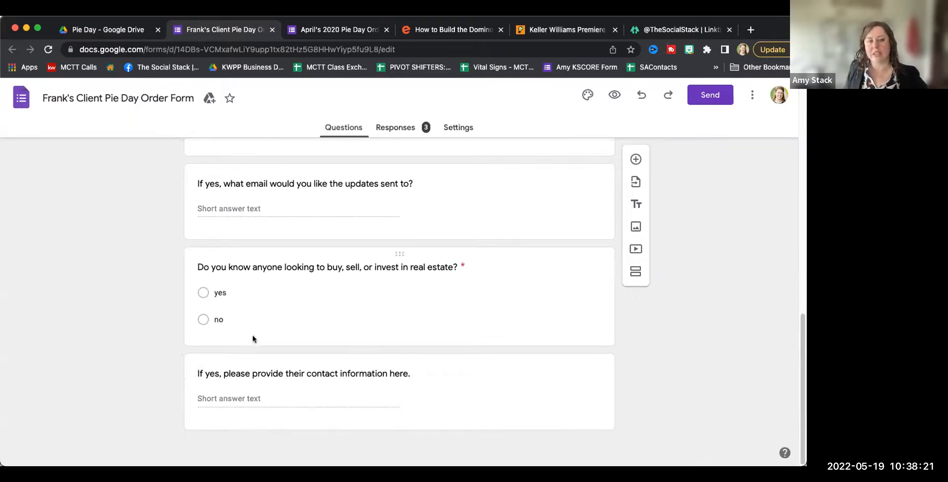
pyautogui.moveTo(243, 354)
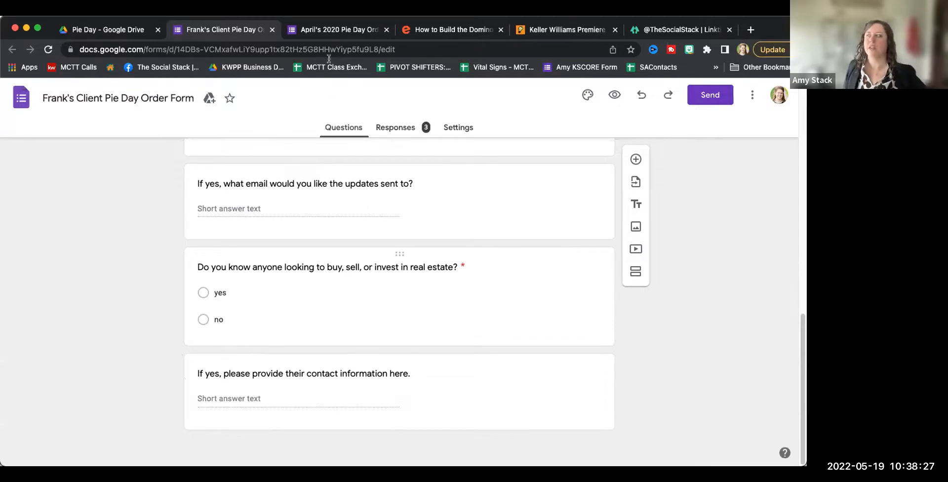
pyautogui.click(337, 30)
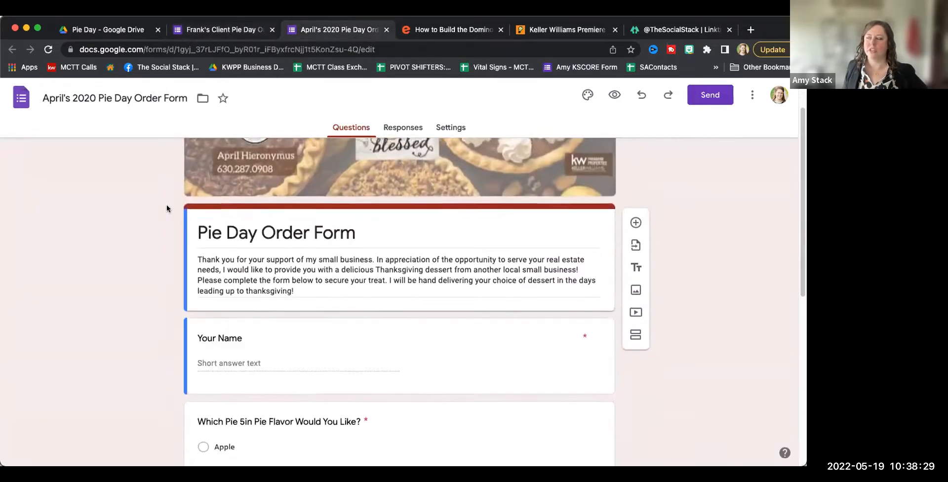
pyautogui.scroll(3)
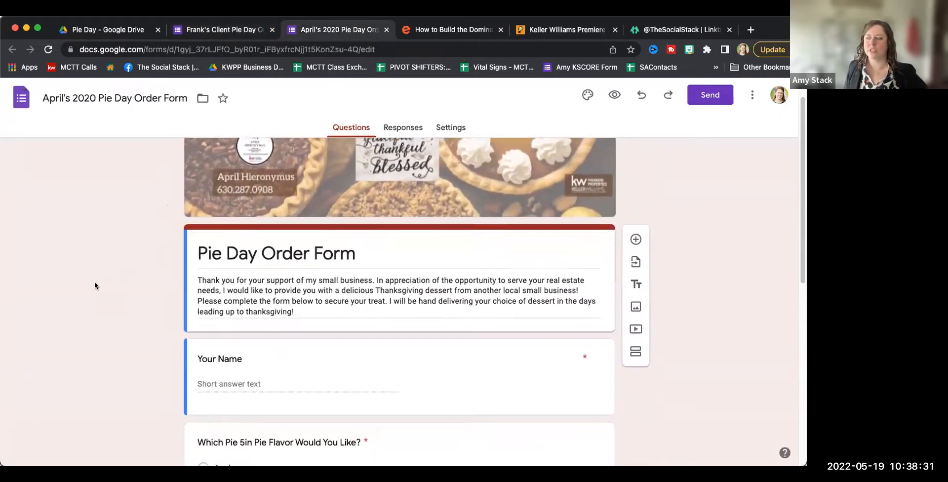
pyautogui.scroll(-3)
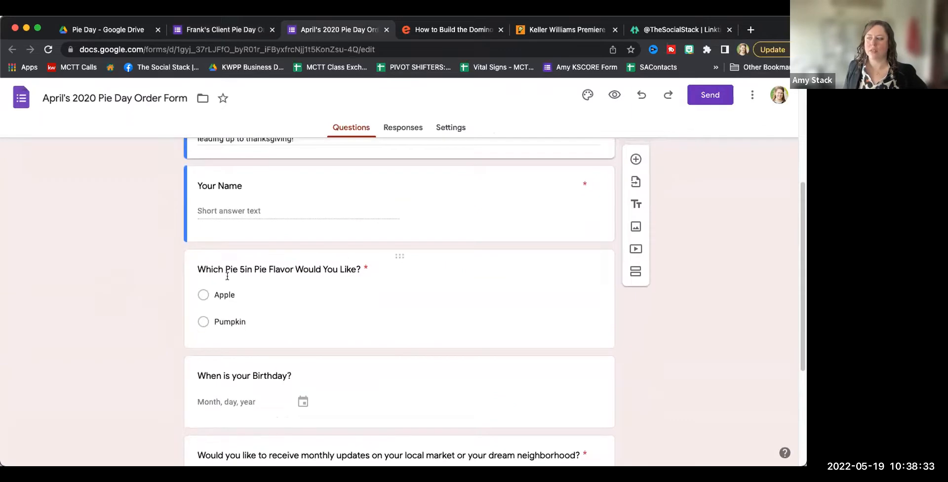
pyautogui.scroll(-3)
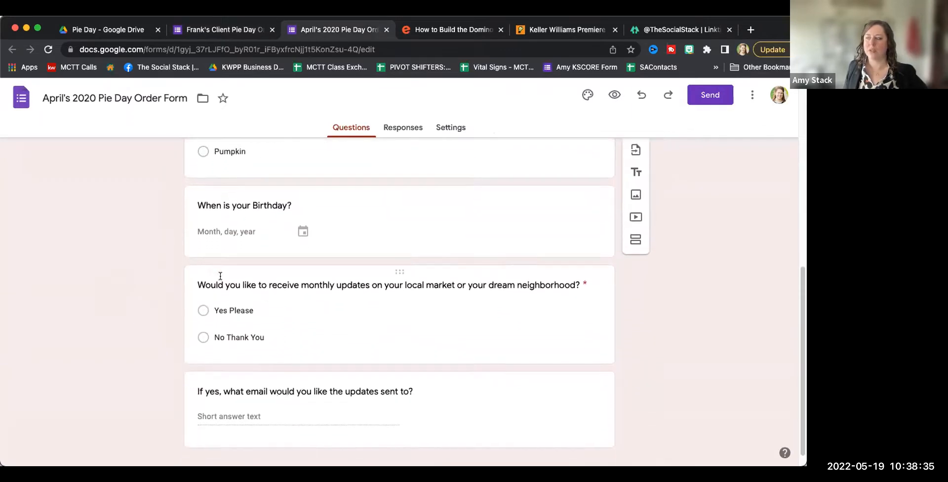
pyautogui.scroll(-3)
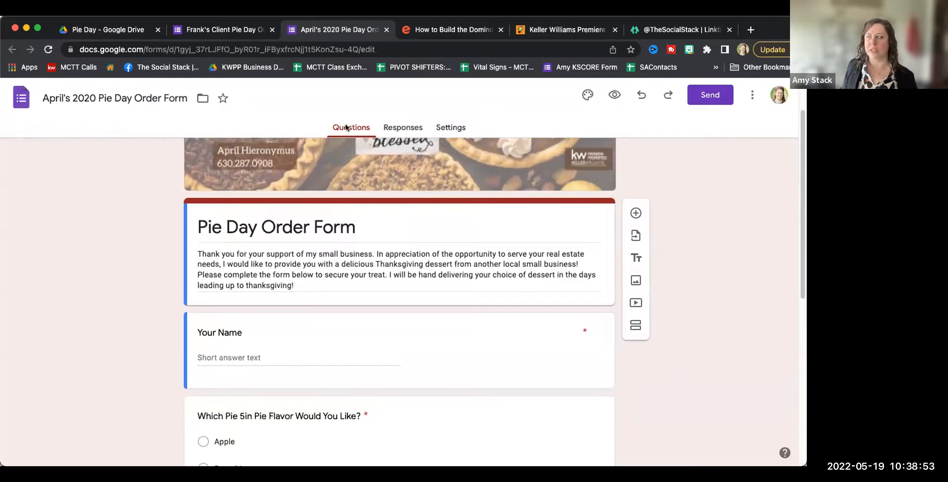
pyautogui.moveTo(434, 131)
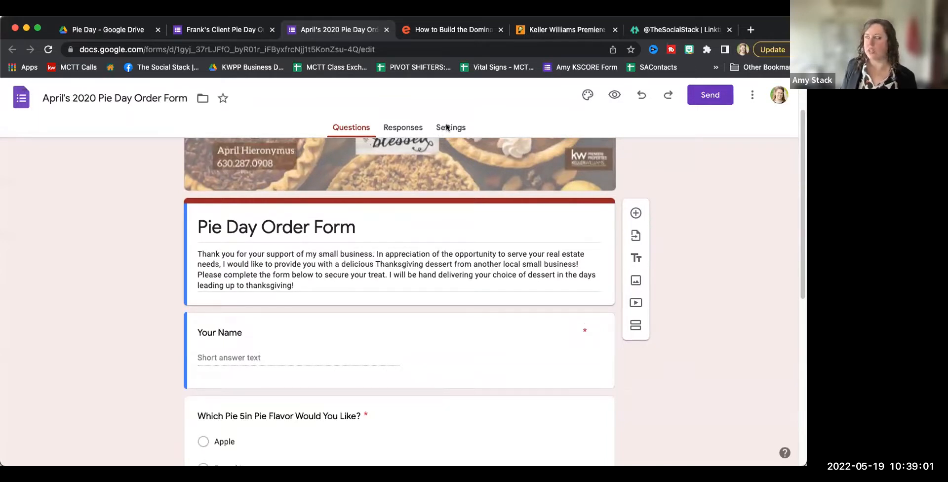
# From the Responses view, send Frank's Client form responses to a newly created spreadsheet.
pyautogui.click(403, 127)
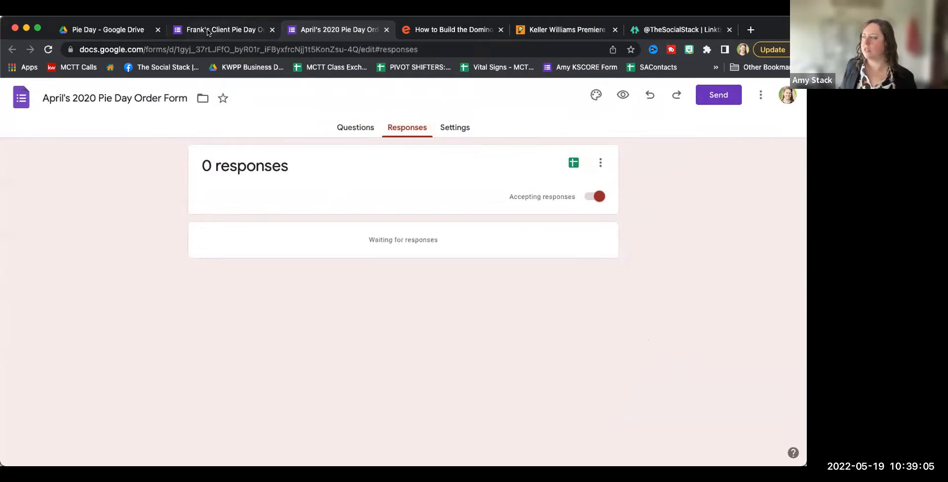
pyautogui.click(221, 29)
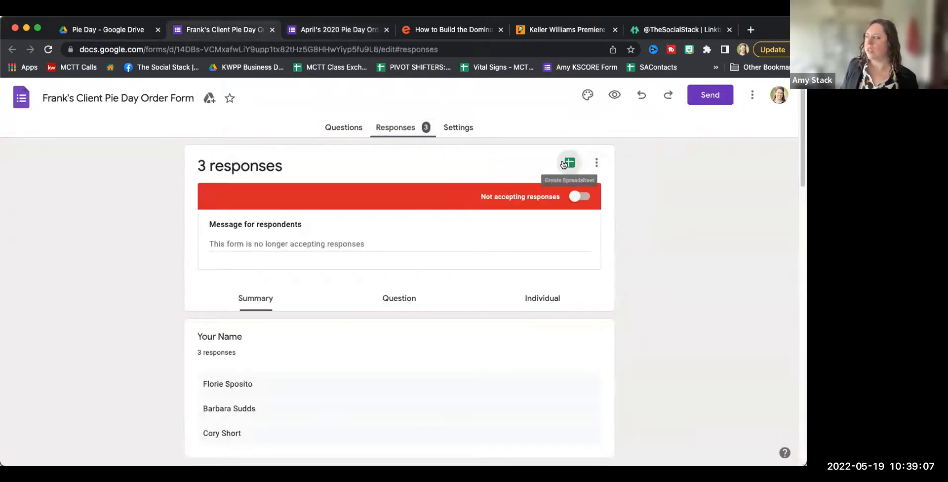
pyautogui.click(568, 162)
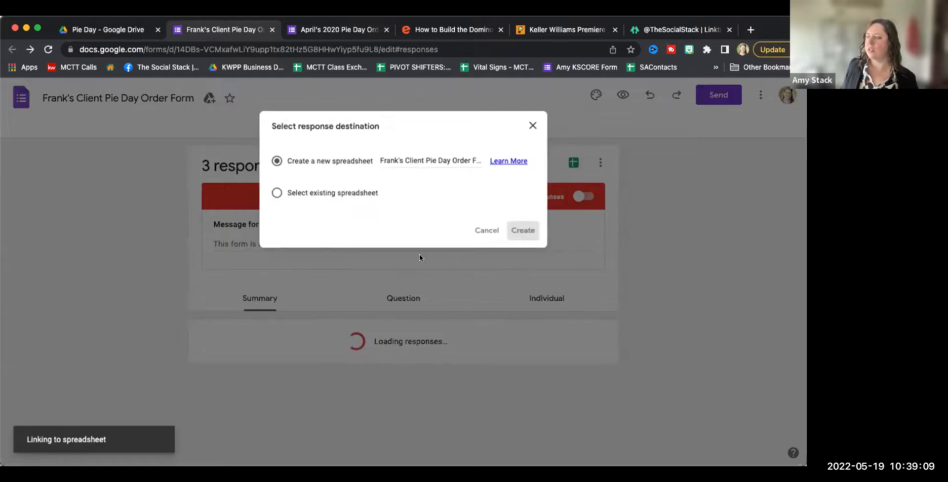
pyautogui.click(522, 230)
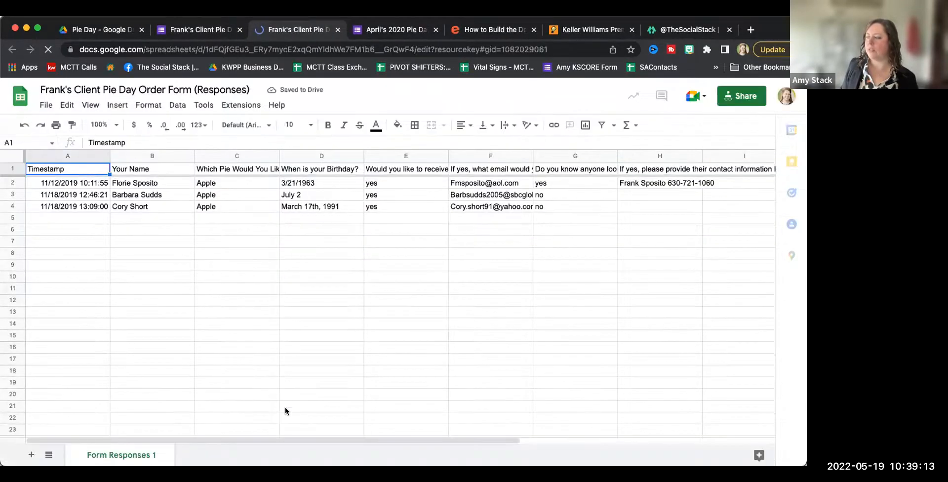
# Scroll across the Form Responses 1 sheet to see the three response rows.
pyautogui.hscroll(3)
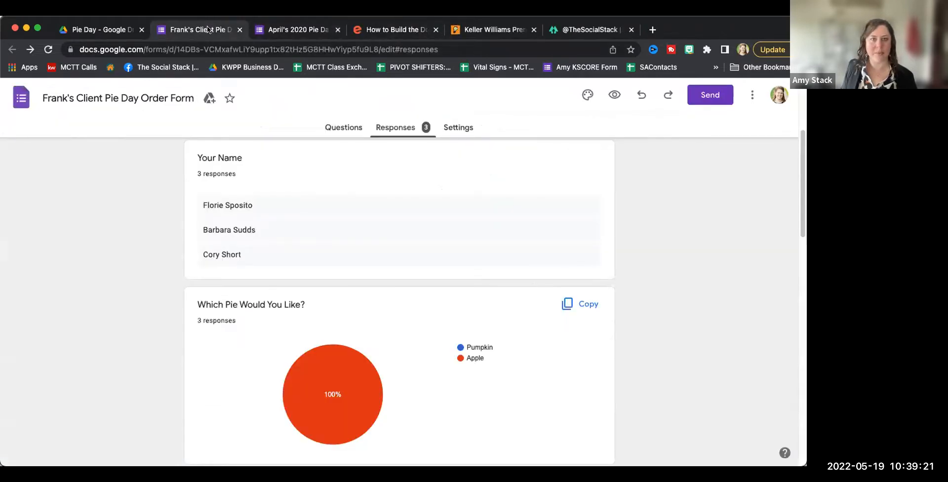
# Review the response summary charts for the client order form.
pyautogui.scroll(-3)
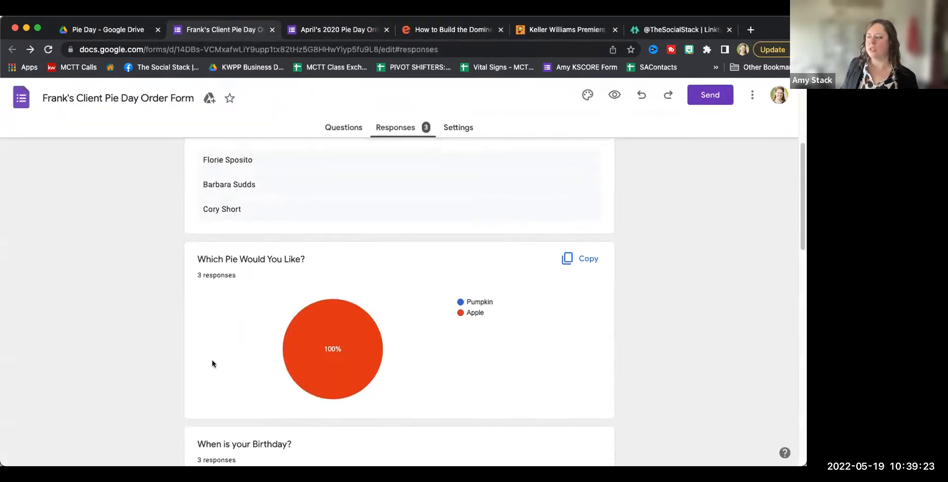
pyautogui.scroll(-3)
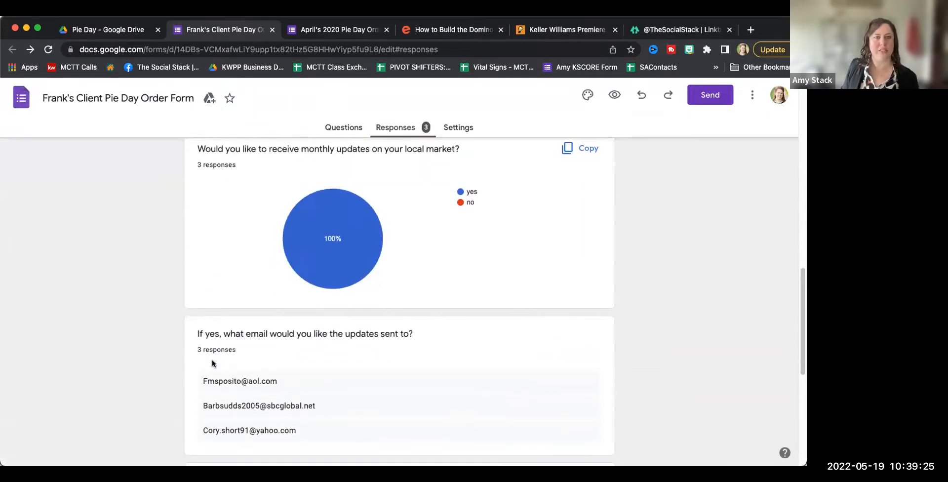
pyautogui.scroll(-3)
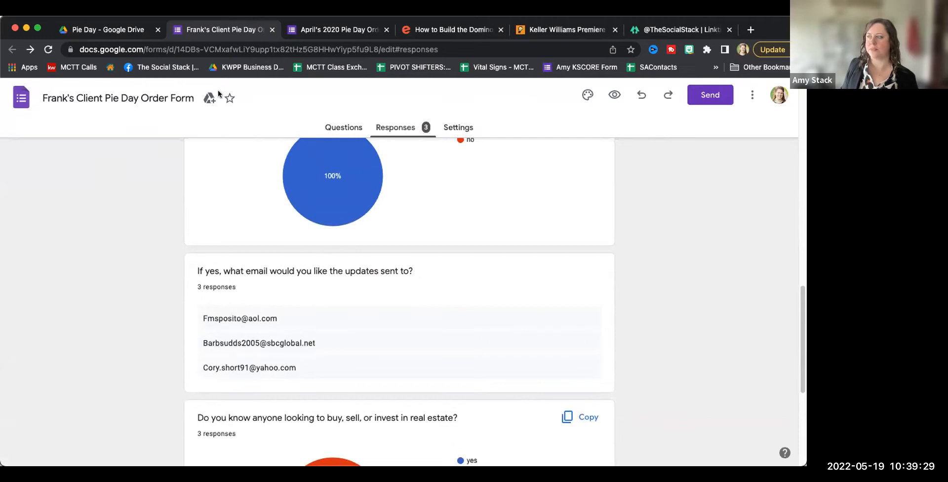
# Check April's form, the Eventbrite page, then land on the Command Day: SmartPlans sign-up page.
pyautogui.click(336, 30)
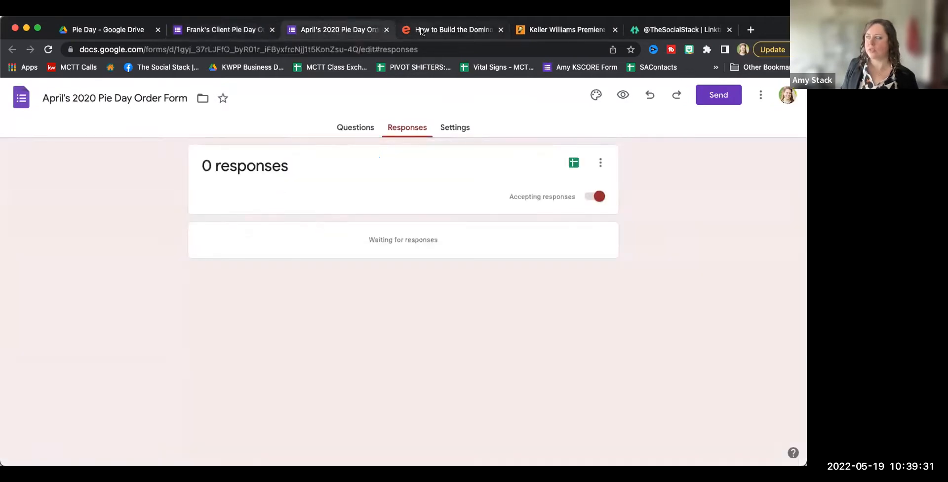
pyautogui.click(451, 29)
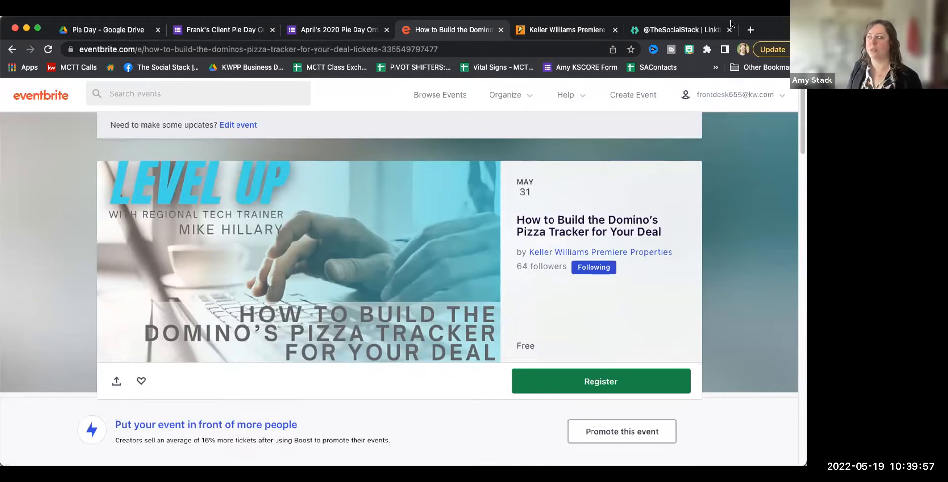
pyautogui.click(564, 30)
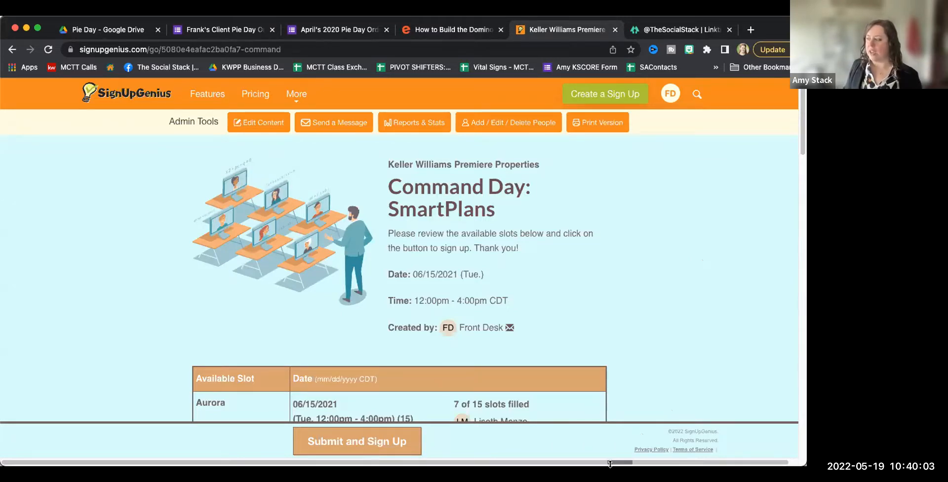
pyautogui.scroll(-3)
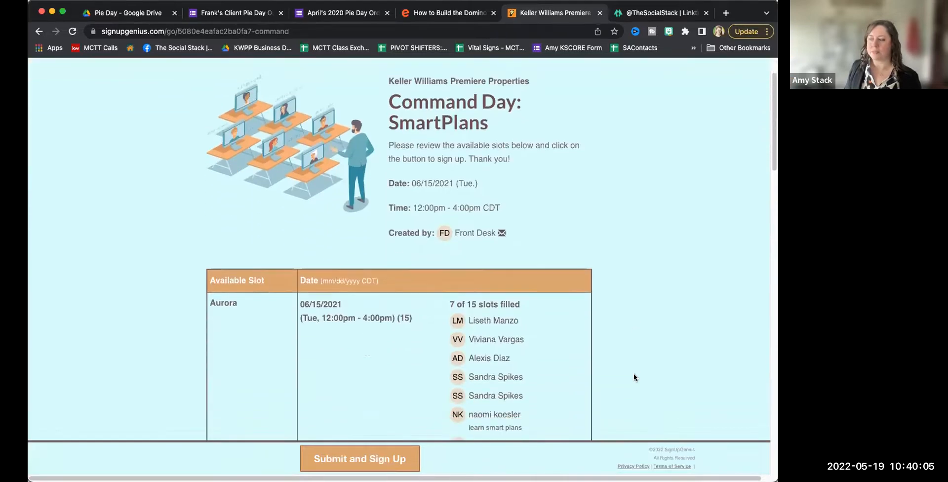
pyautogui.scroll(-3)
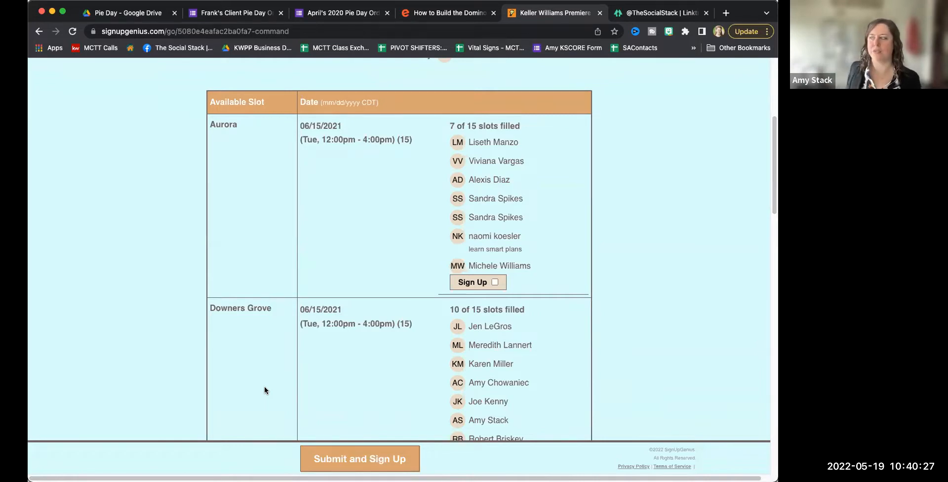
pyautogui.scroll(-3)
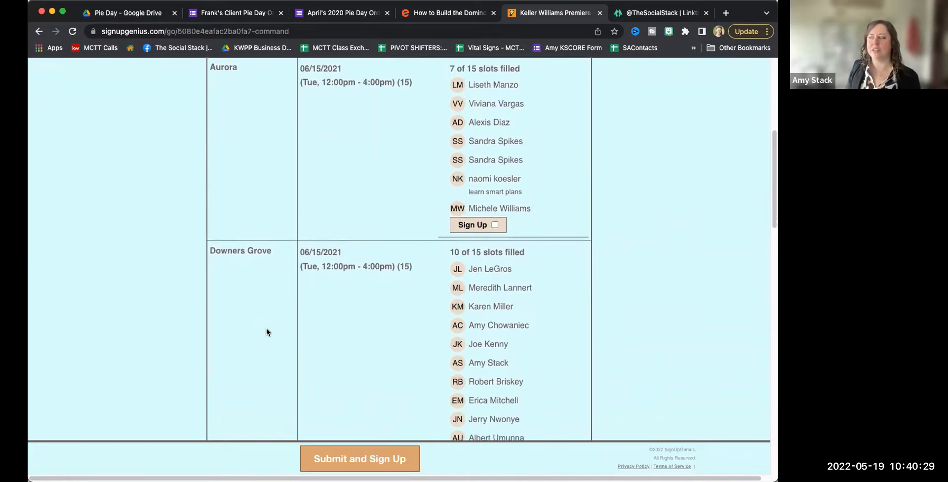
pyautogui.scroll(-3)
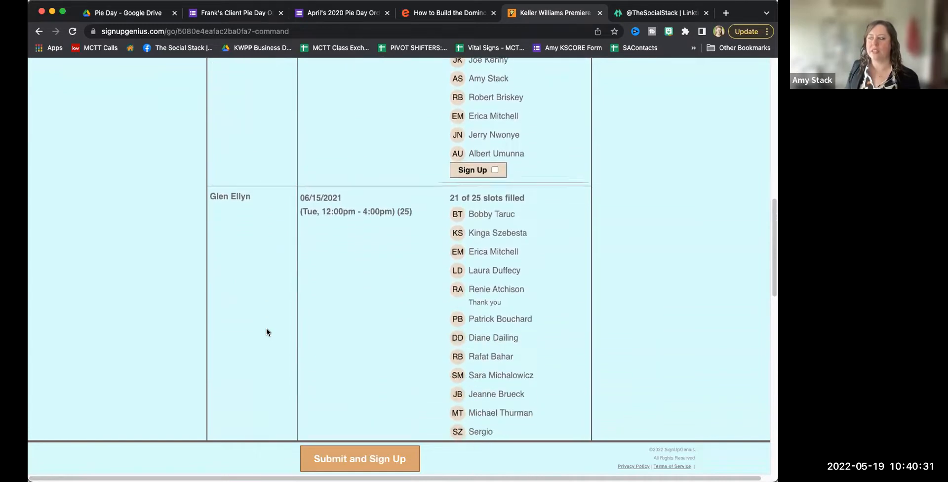
pyautogui.scroll(-3)
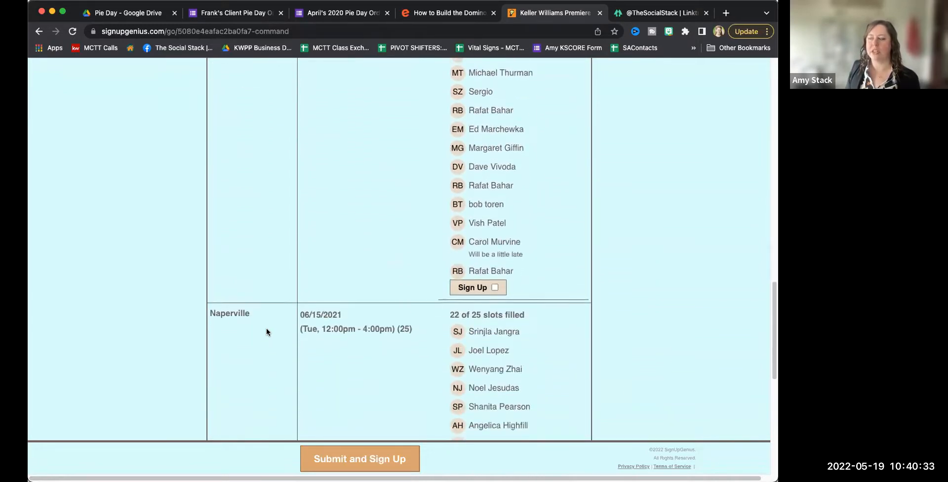
pyautogui.scroll(-3)
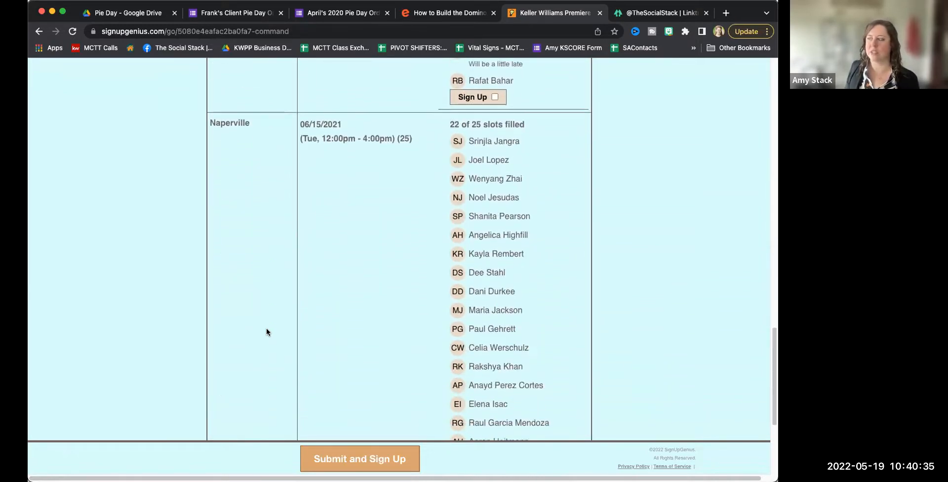
pyautogui.scroll(-3)
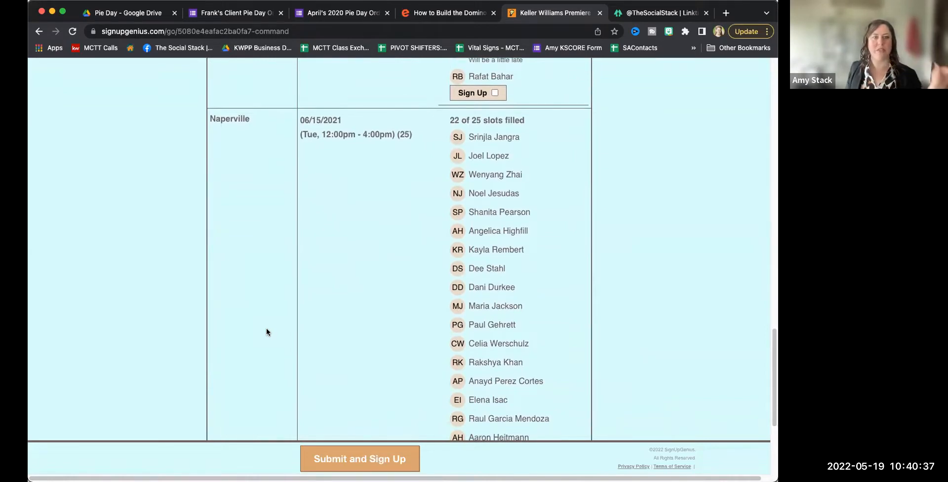
pyautogui.scroll(-3)
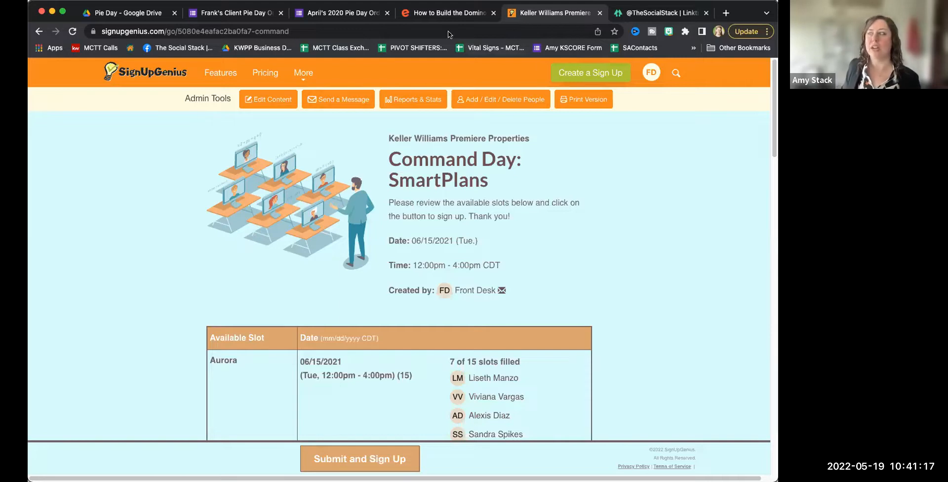
pyautogui.moveTo(281, 70)
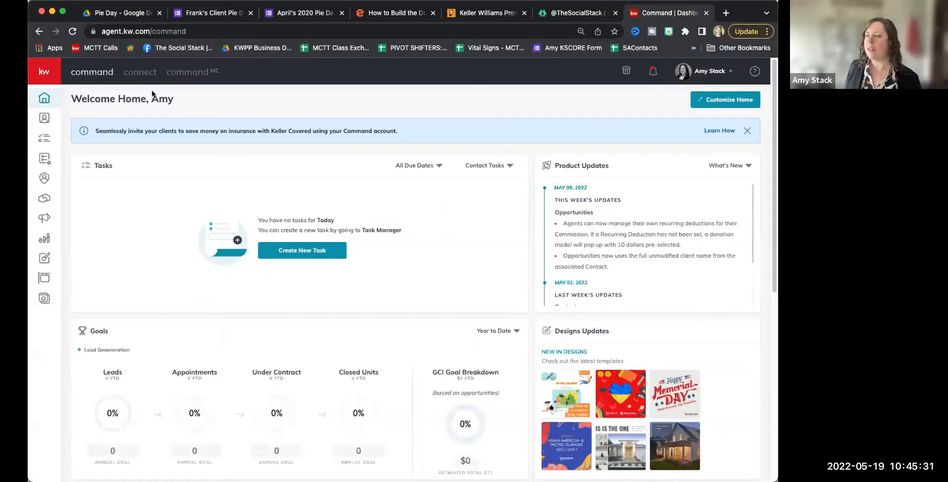
# From Campaigns, start creating a new paid Social Ad campaign.
pyautogui.click(43, 218)
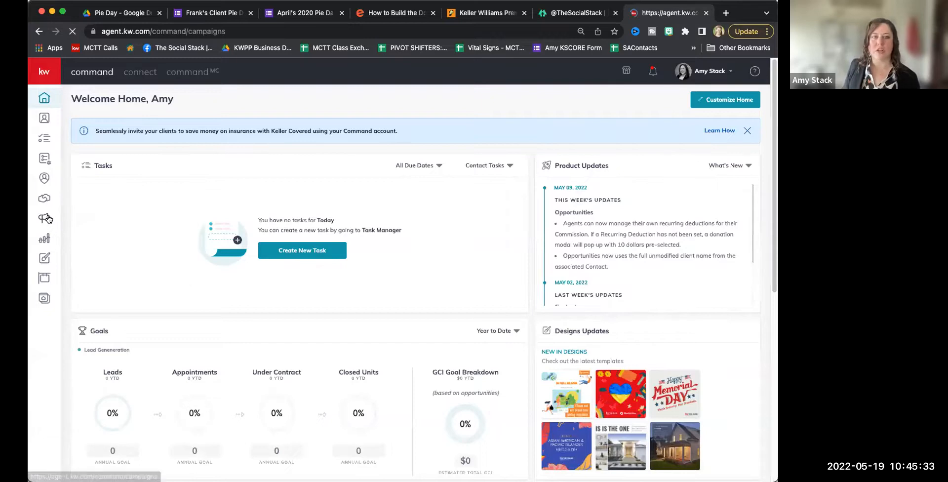
pyautogui.click(43, 218)
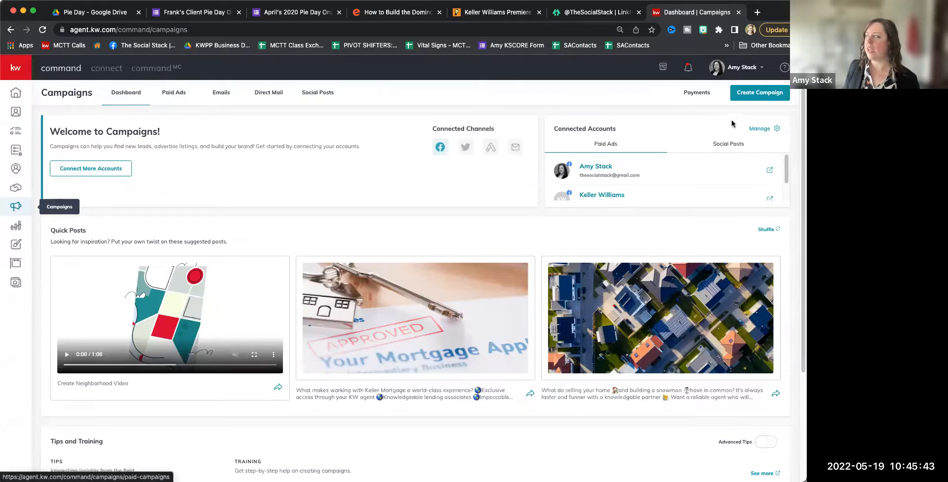
pyautogui.click(761, 93)
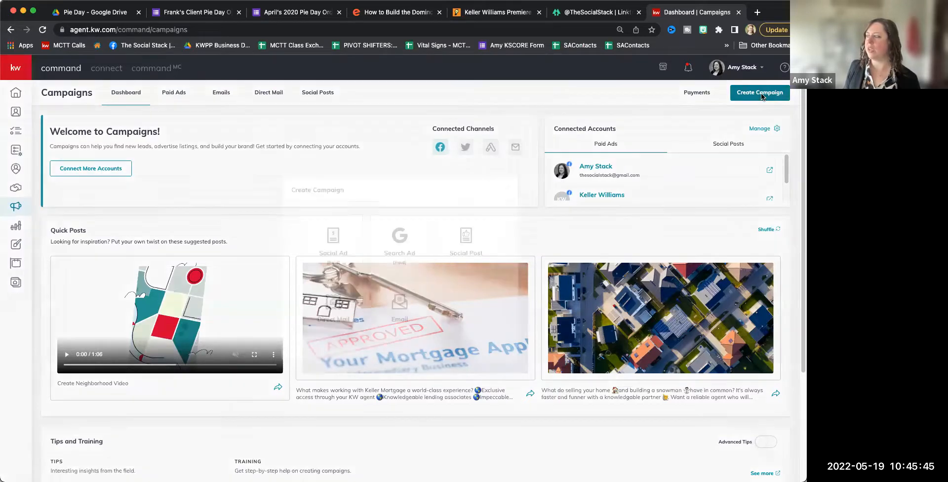
pyautogui.click(761, 93)
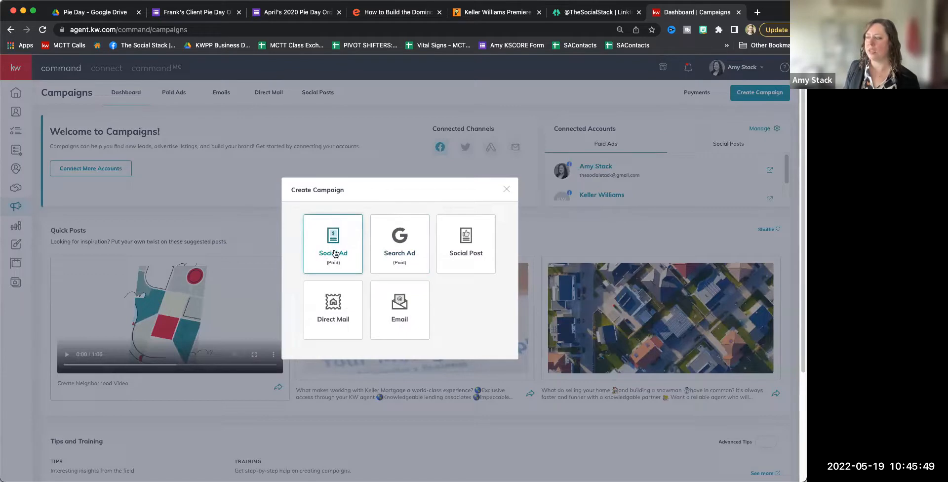
pyautogui.click(333, 244)
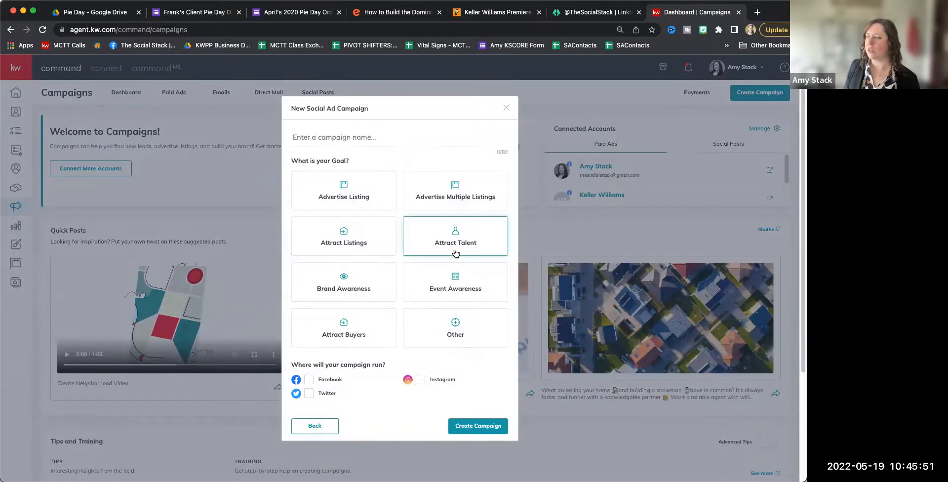
# Name the campaign 'test movie', choose Facebook as the platform and create it.
pyautogui.click(456, 282)
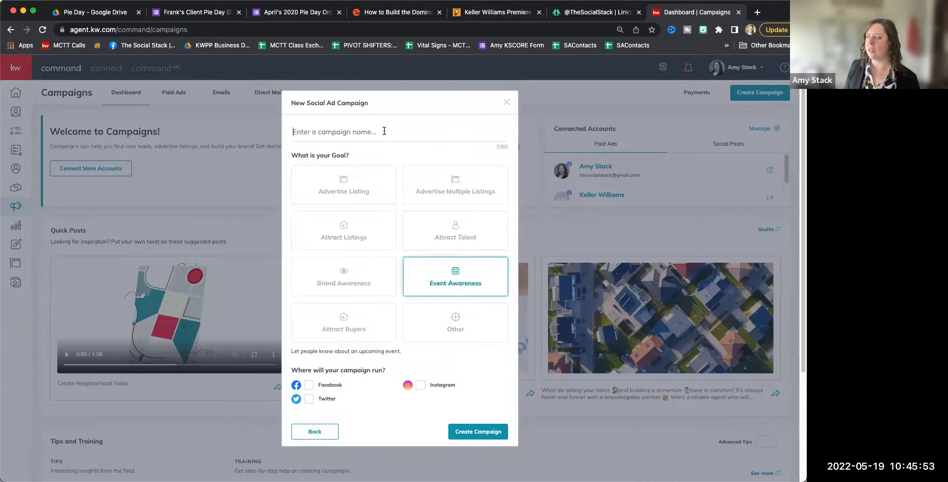
pyautogui.write('test movie')
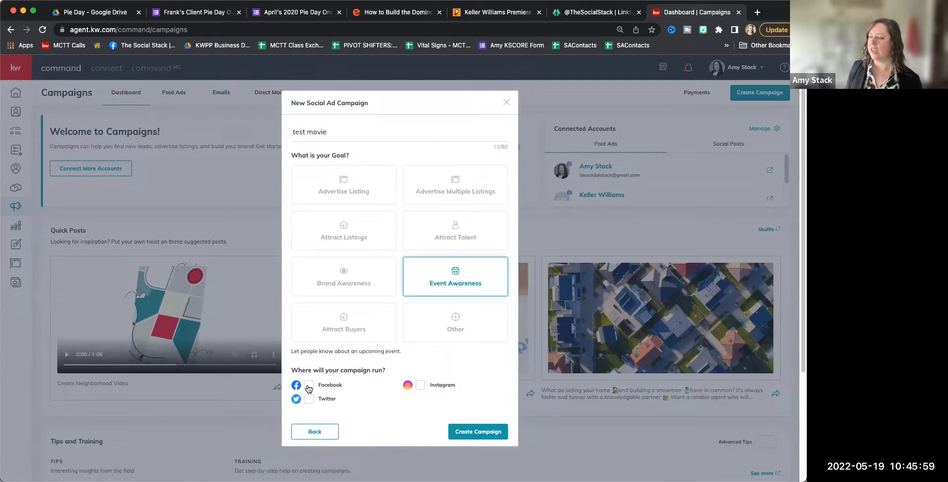
pyautogui.click(309, 385)
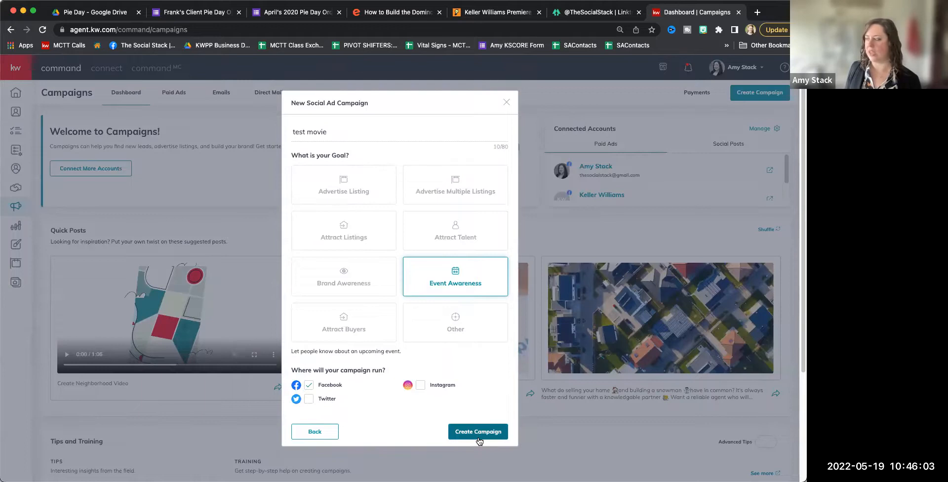
pyautogui.click(478, 431)
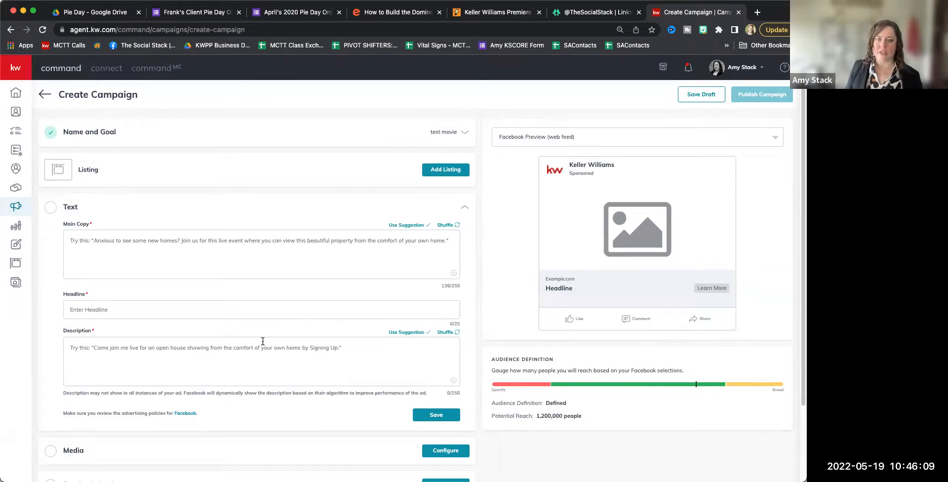
# Reach the Facebook Settings section and switch the audience to Custom Audience.
pyautogui.scroll(-3)
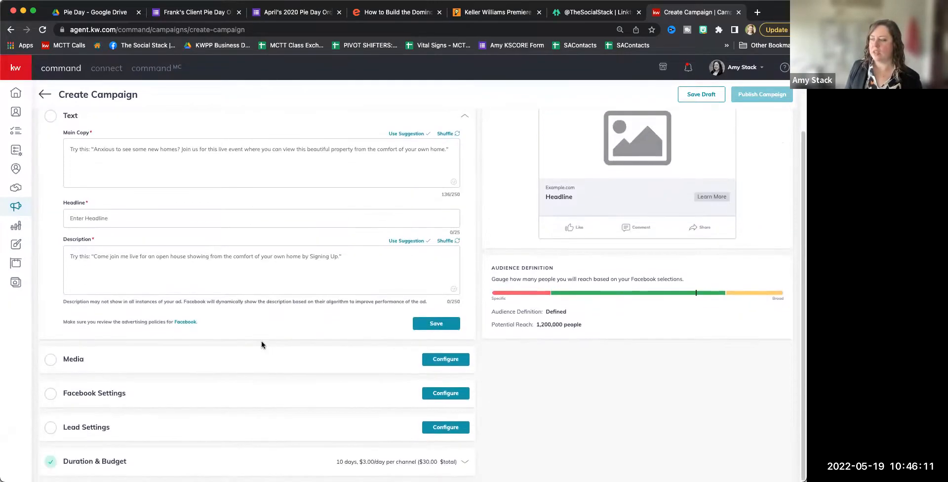
pyautogui.moveTo(150, 371)
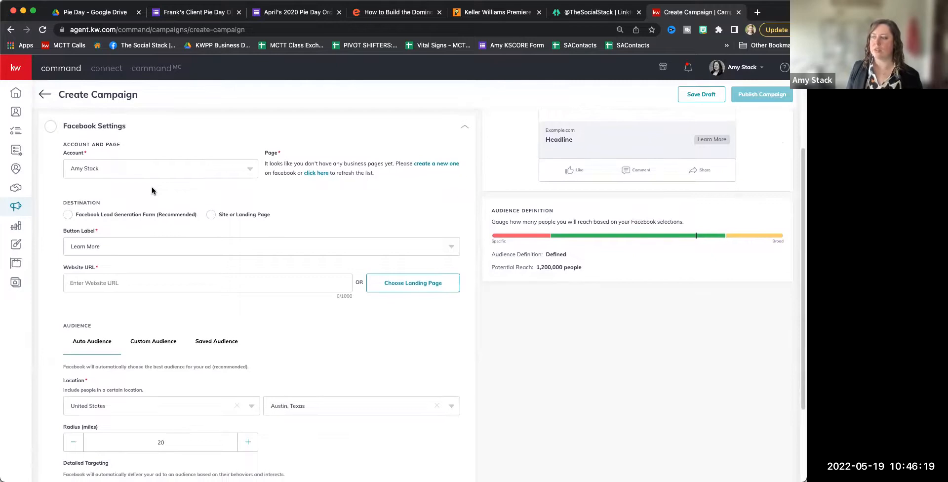
pyautogui.scroll(-3)
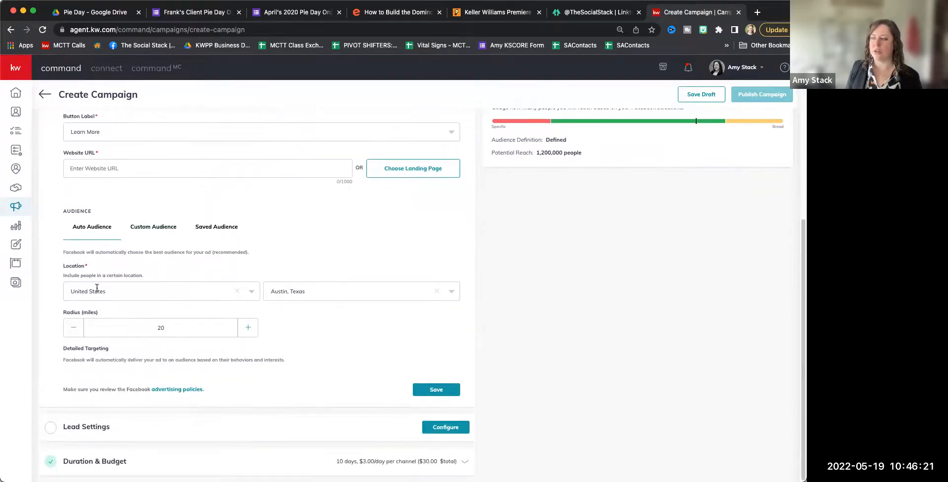
pyautogui.moveTo(141, 349)
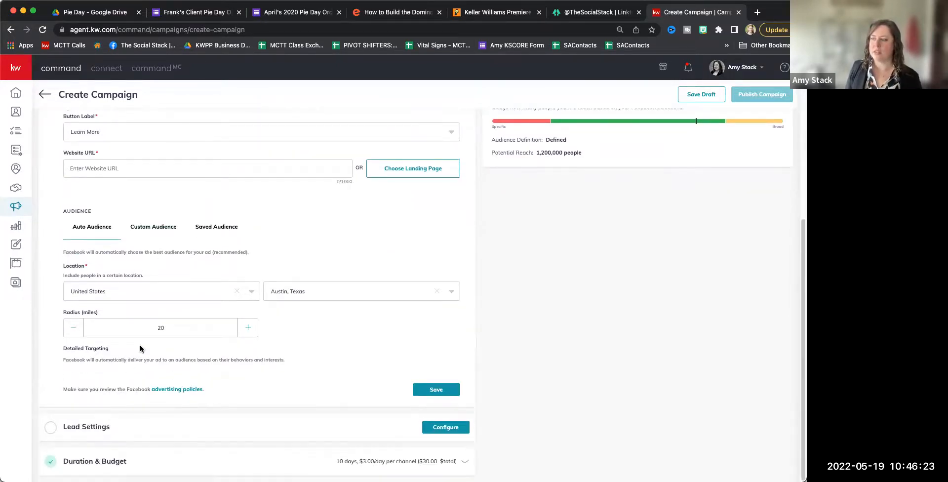
pyautogui.click(153, 227)
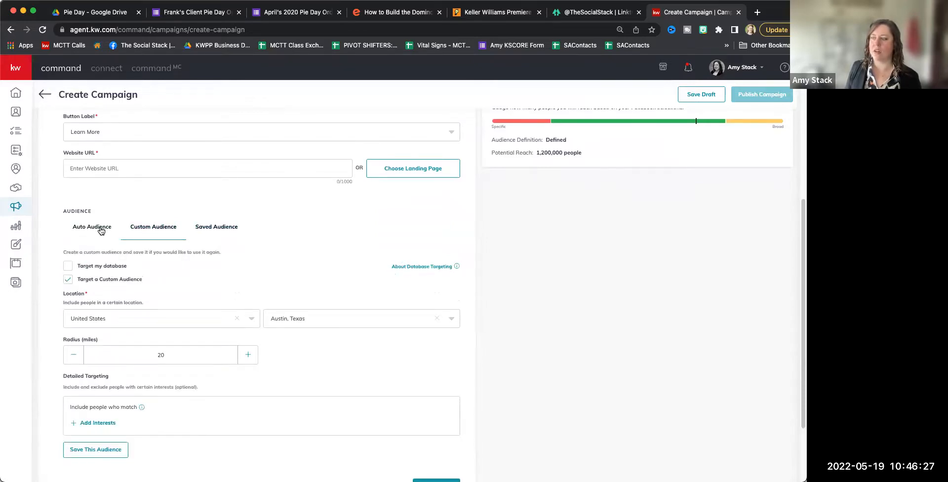
# Under Custom Audience, tick Target my database and untick Target a Custom Audience.
pyautogui.click(91, 230)
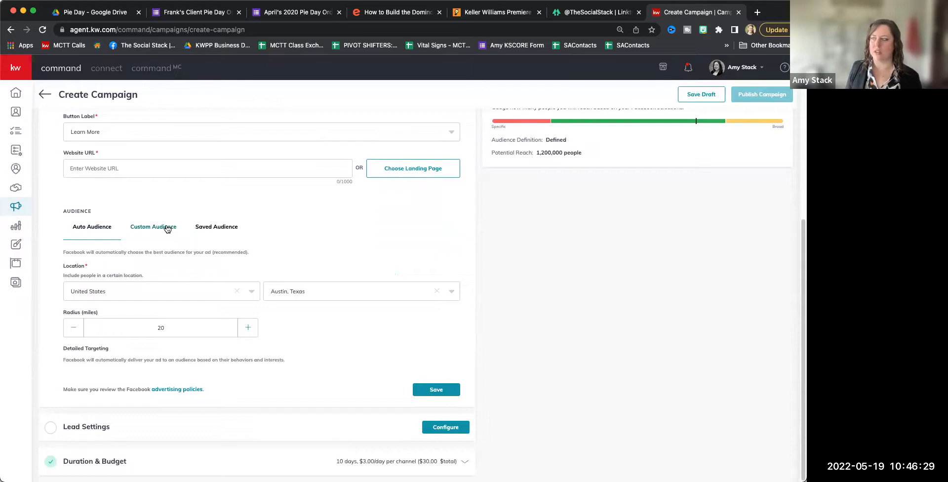
pyautogui.click(153, 227)
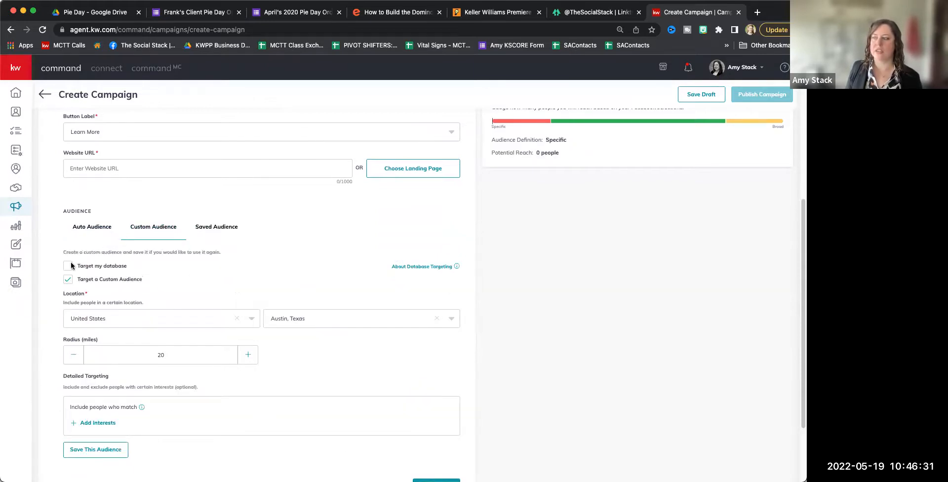
pyautogui.click(68, 266)
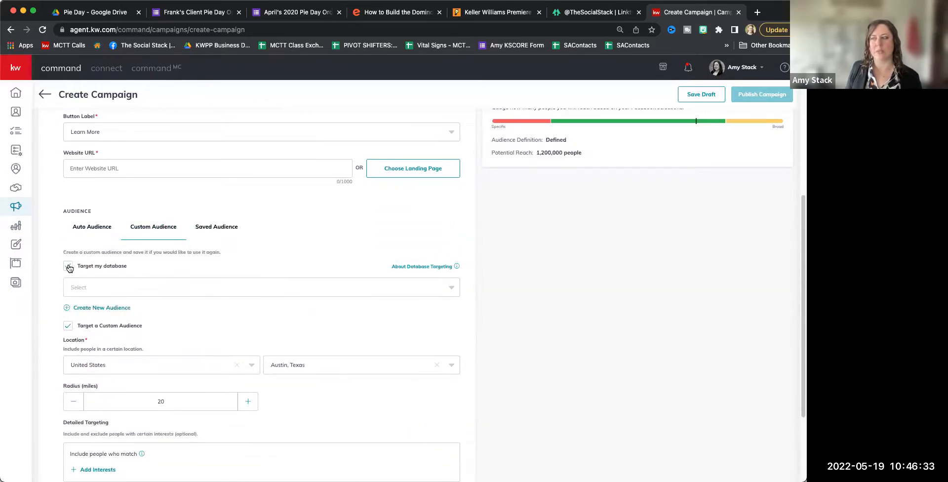
pyautogui.click(67, 266)
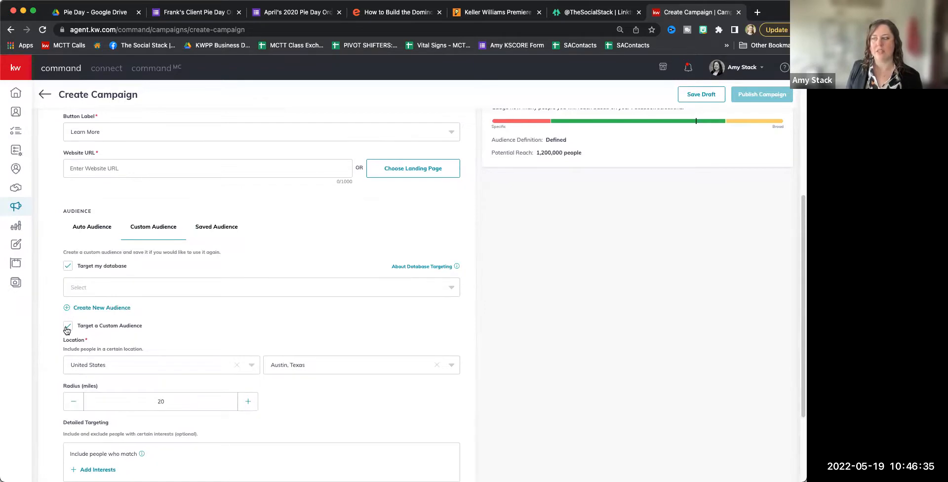
pyautogui.click(67, 327)
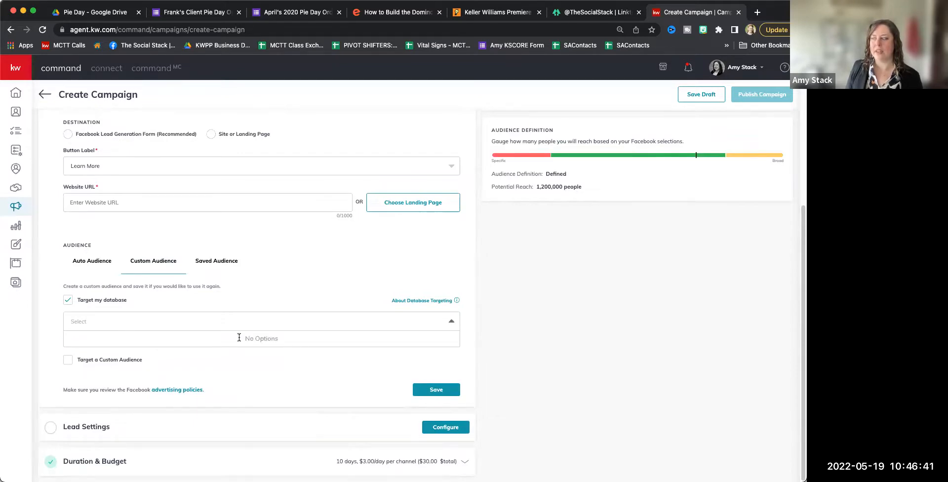
pyautogui.moveTo(245, 337)
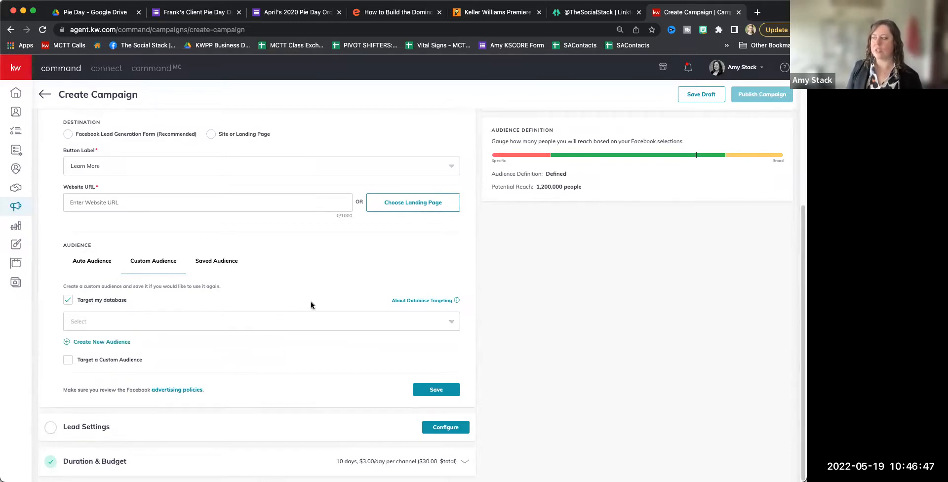
pyautogui.moveTo(435, 305)
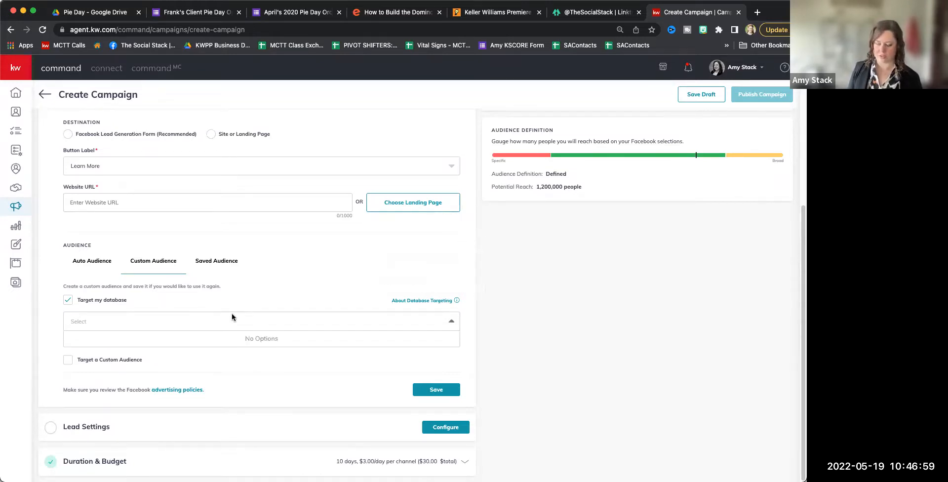
# Search the database audience selector for 'agent'.
pyautogui.write('agent')
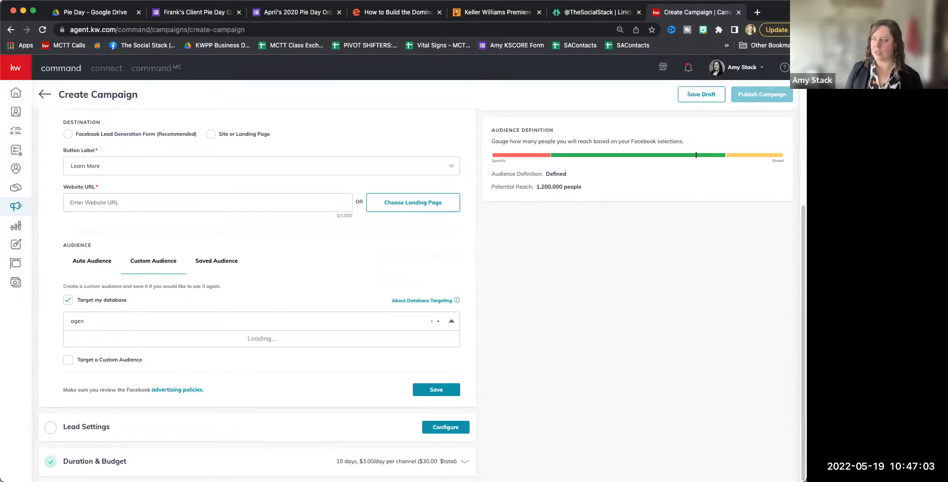
pyautogui.write('t')
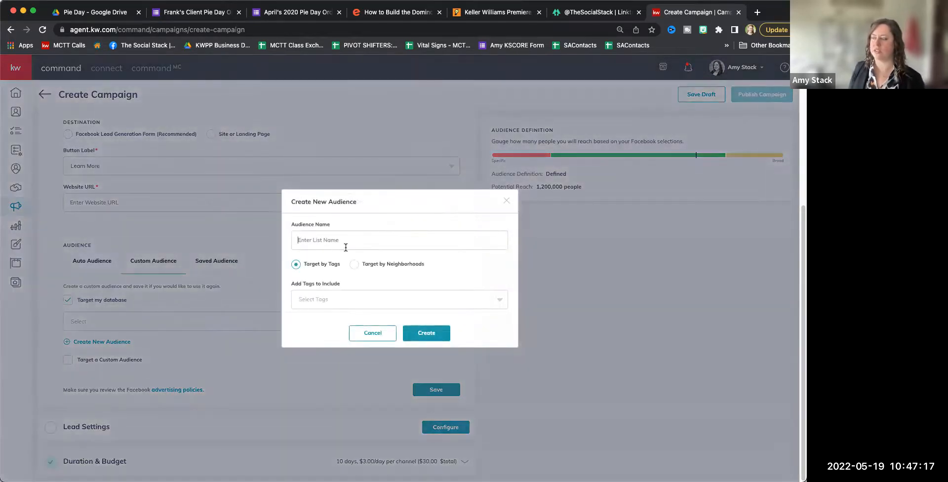
# Name the new audience 'test', target by neighborhoods and add South Lombard.
pyautogui.write('test')
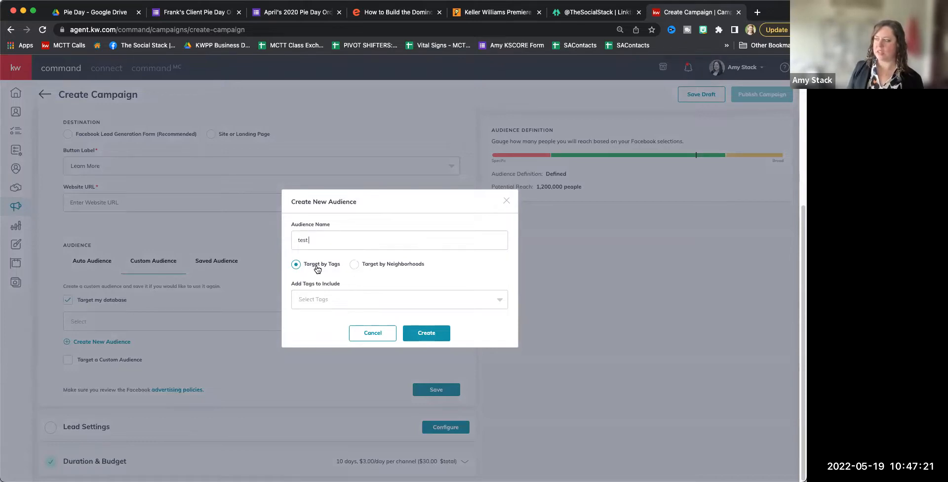
pyautogui.click(353, 264)
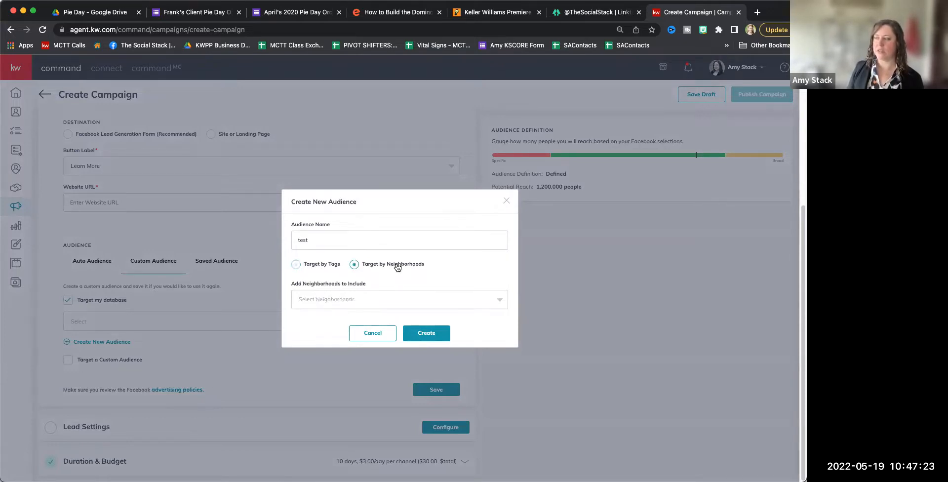
pyautogui.write('lombard')
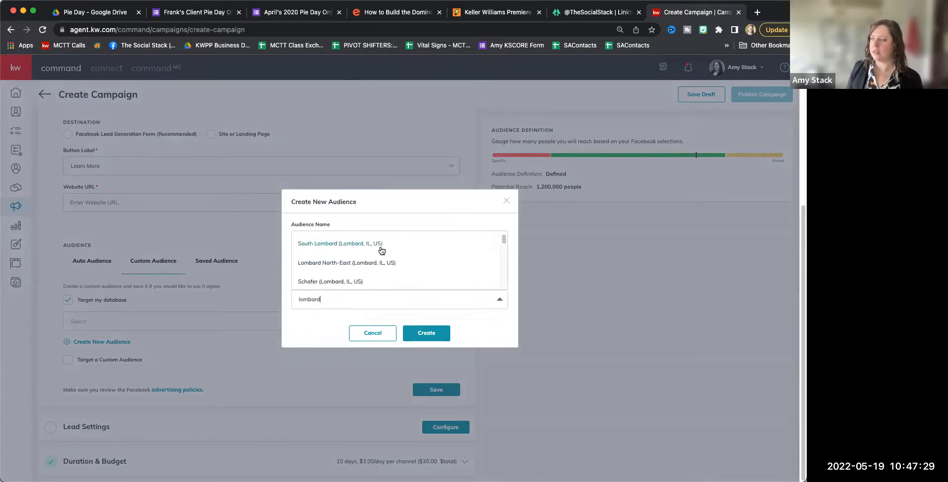
pyautogui.click(334, 244)
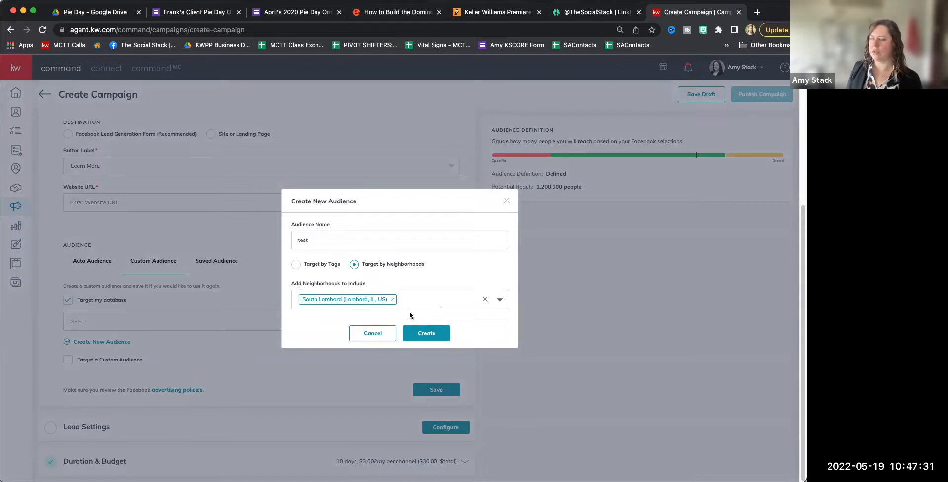
pyautogui.click(439, 299)
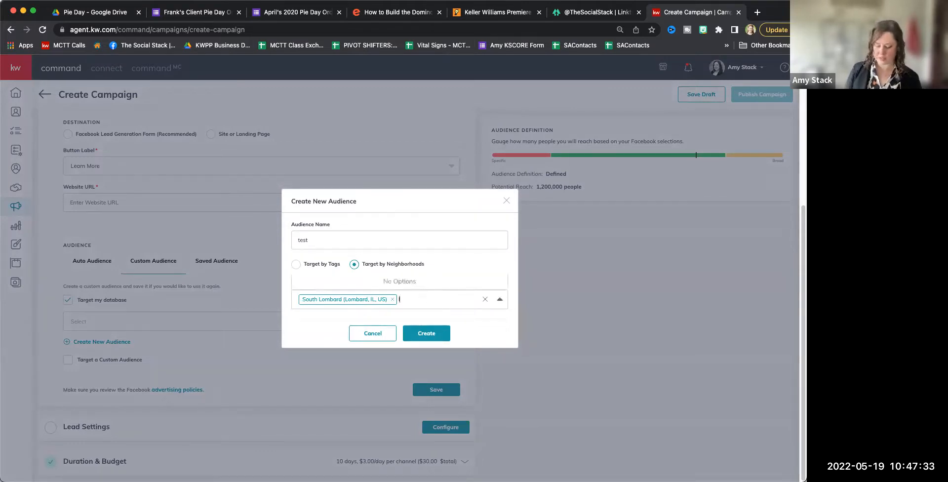
pyautogui.write('lombar')
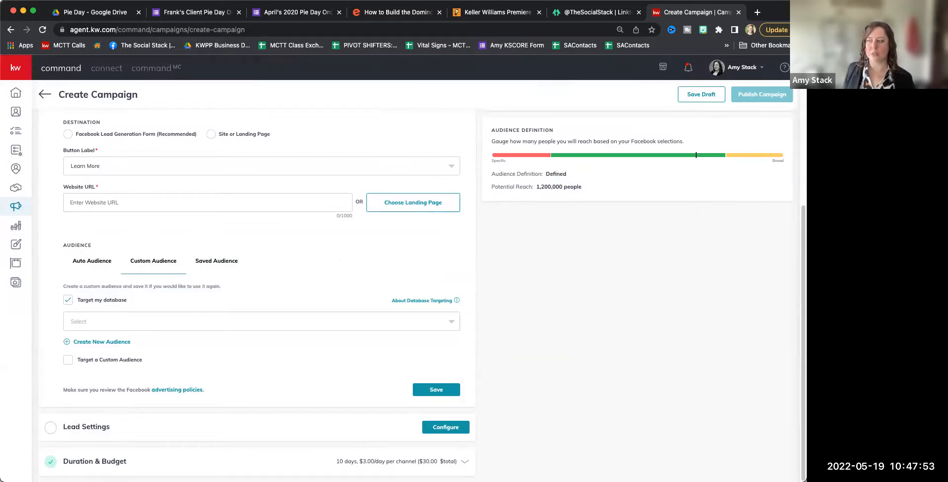
pyautogui.moveTo(80, 77)
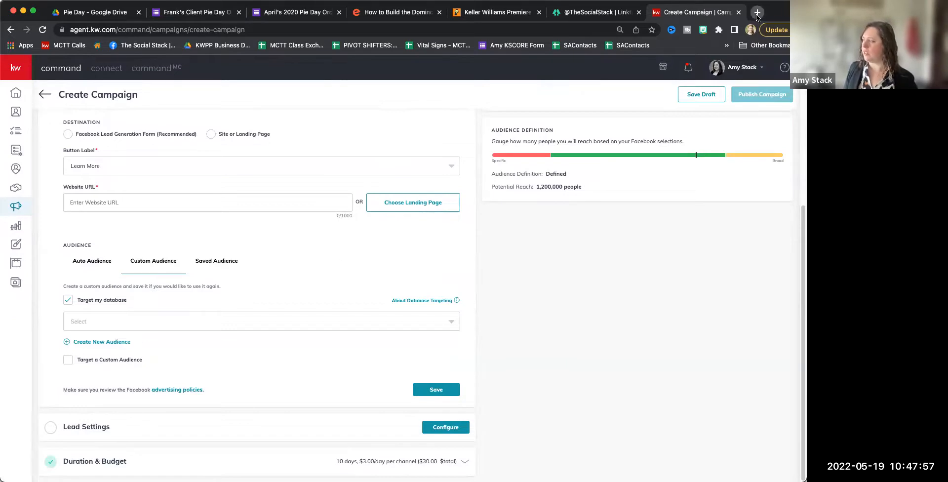
pyautogui.click(757, 12)
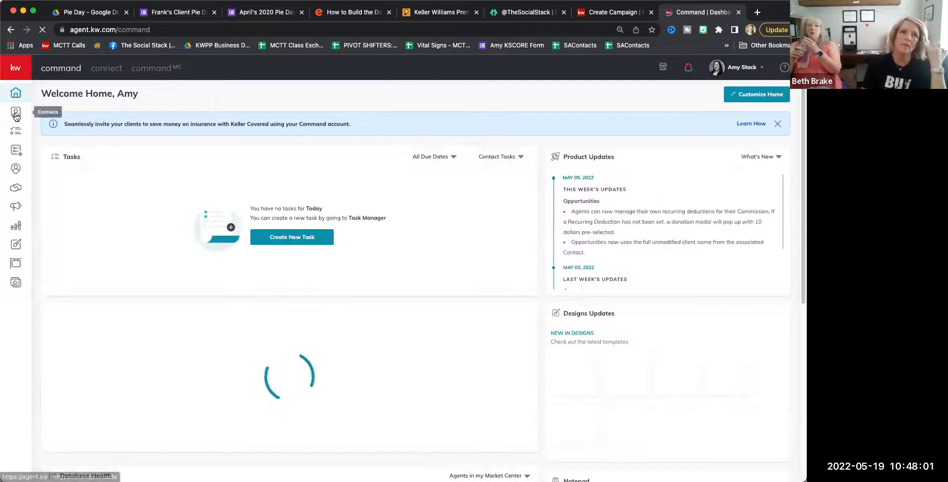
pyautogui.click(15, 112)
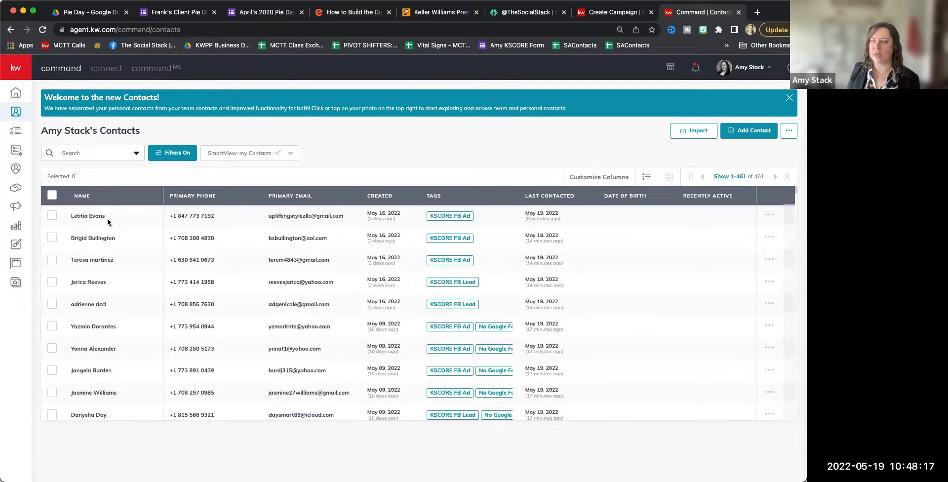
pyautogui.scroll(-3)
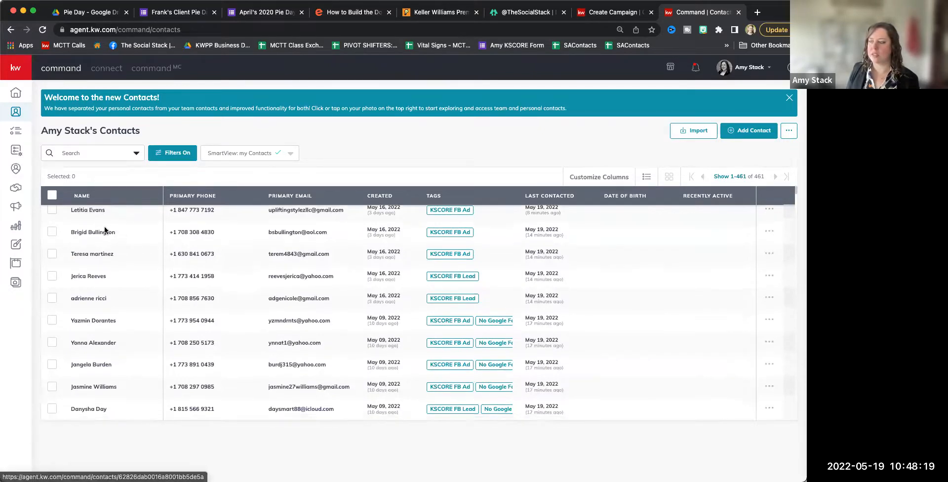
pyautogui.click(89, 153)
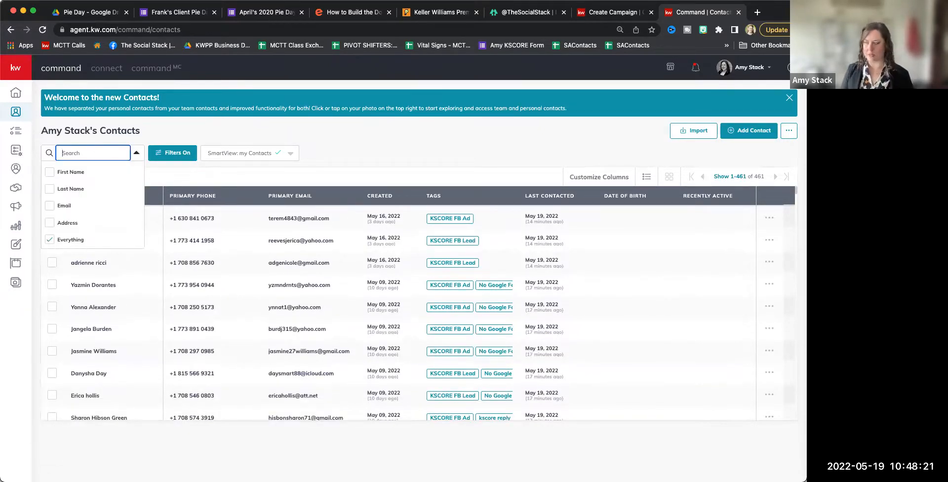
pyautogui.write('amy')
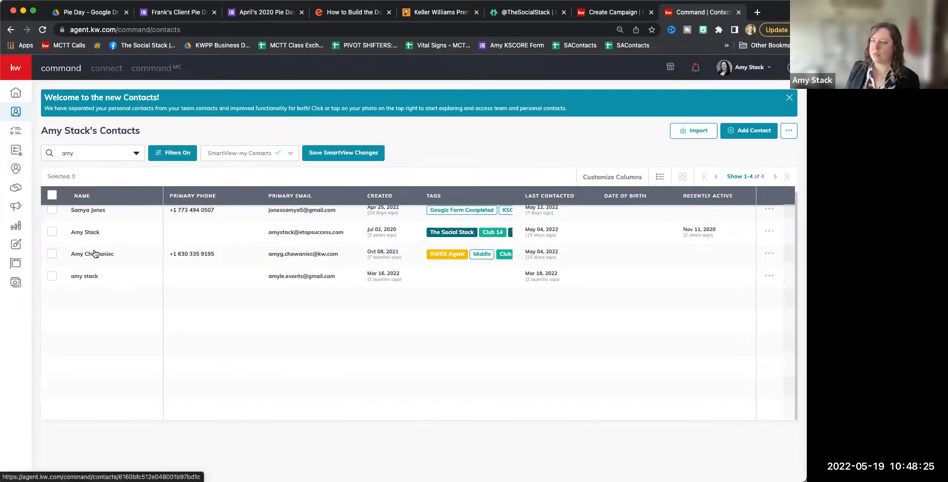
pyautogui.click(93, 254)
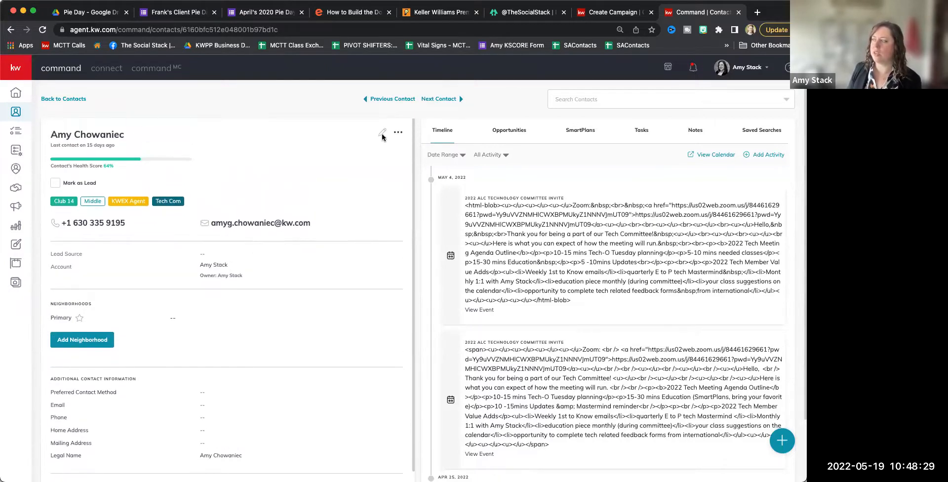
pyautogui.click(381, 132)
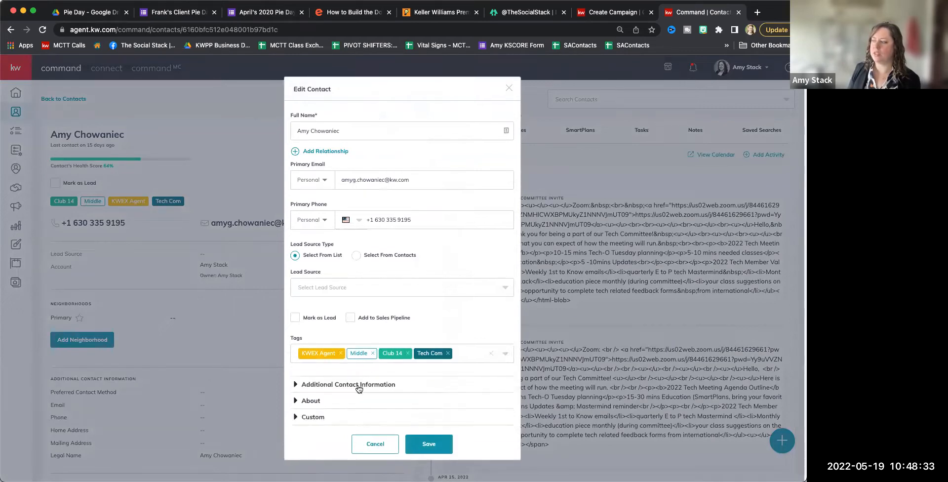
pyautogui.click(347, 384)
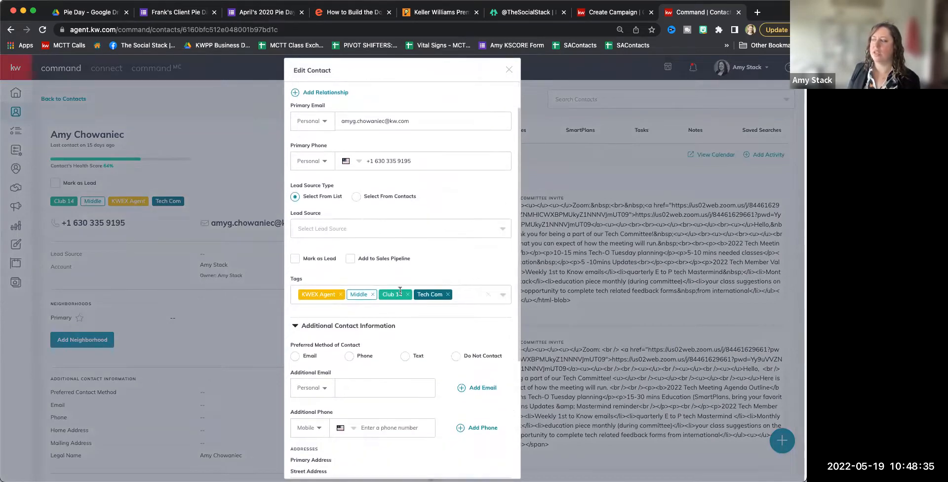
pyautogui.scroll(-3)
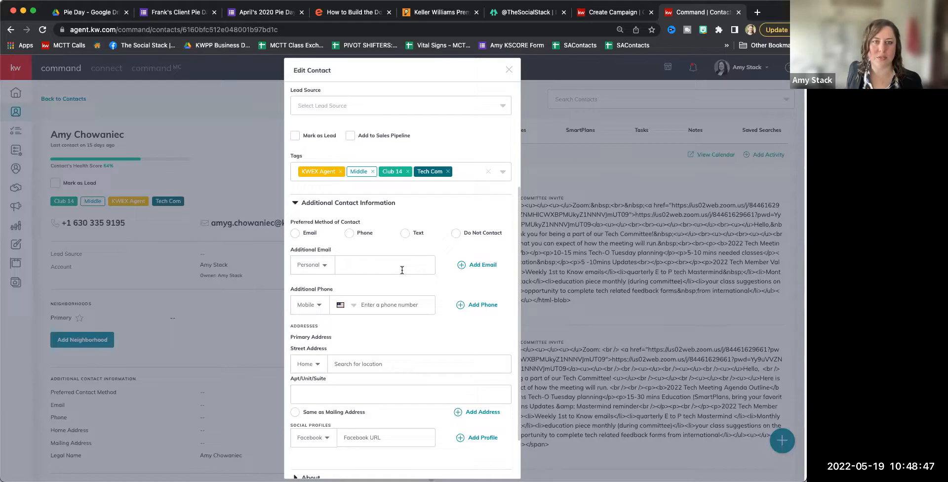
pyautogui.click(402, 265)
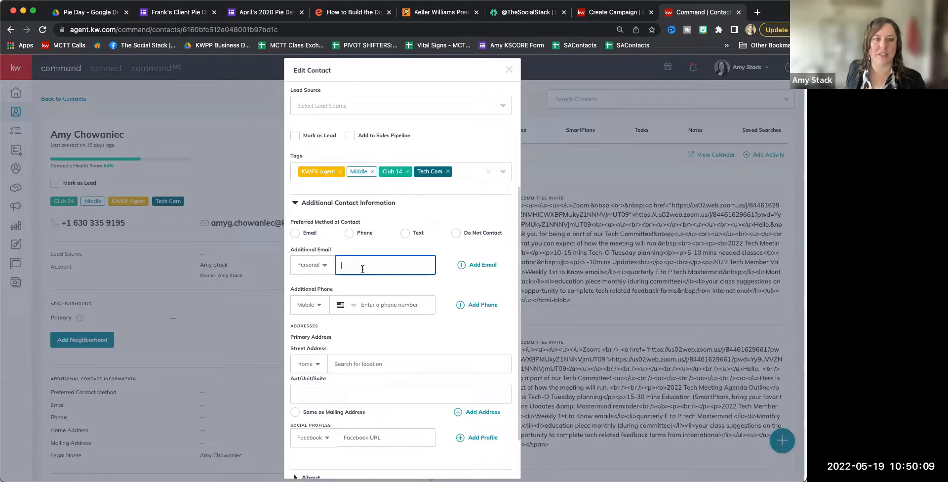
pyautogui.moveTo(492, 85)
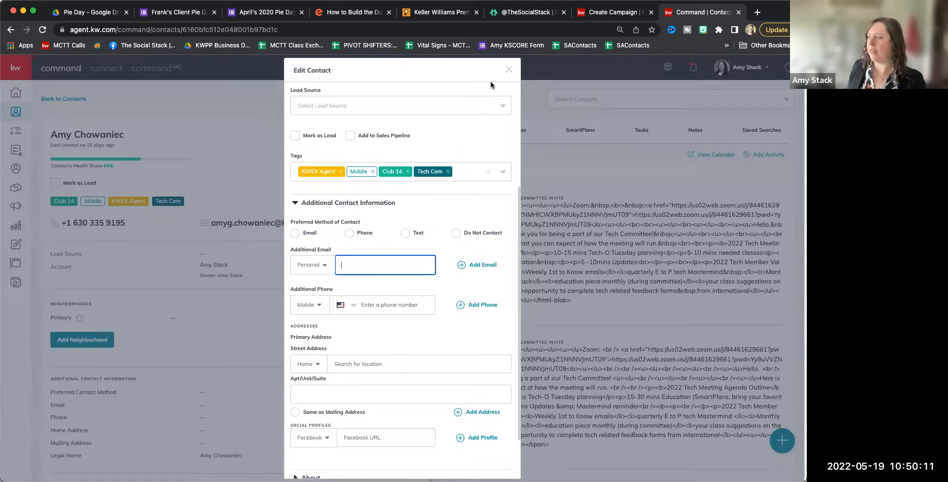
pyautogui.click(509, 69)
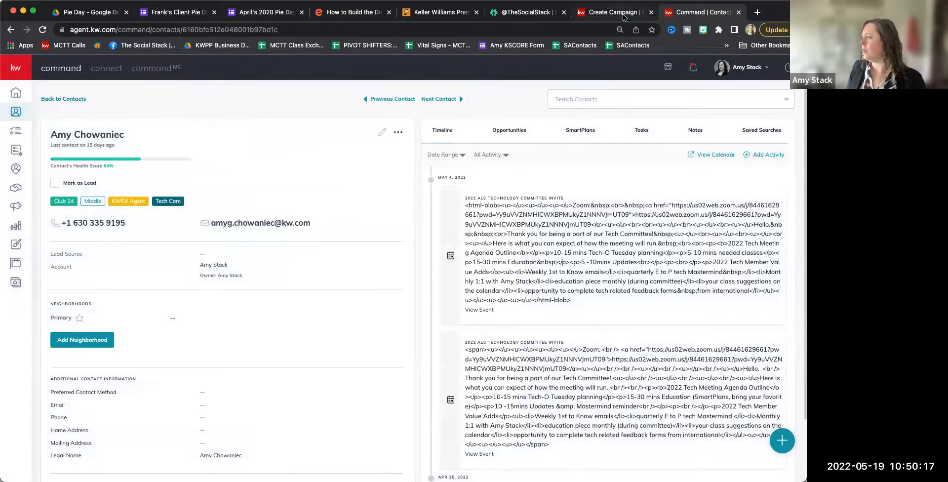
# Back in the campaign draft, toggle custom audience targeting and cancel the Create New Audience form.
pyautogui.click(610, 12)
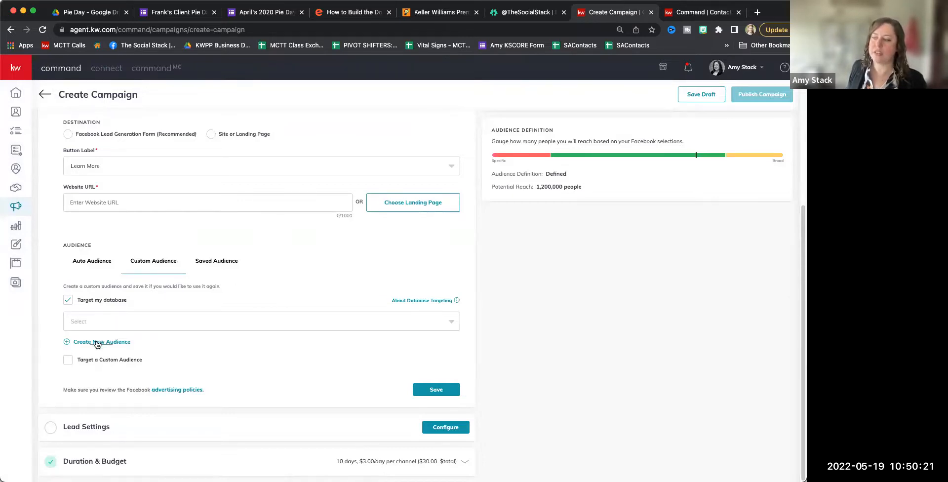
pyautogui.click(68, 360)
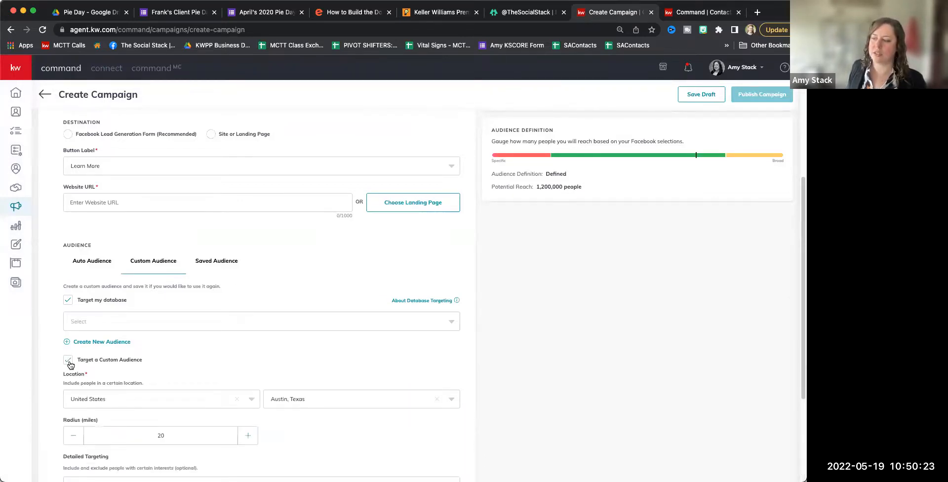
pyautogui.click(67, 359)
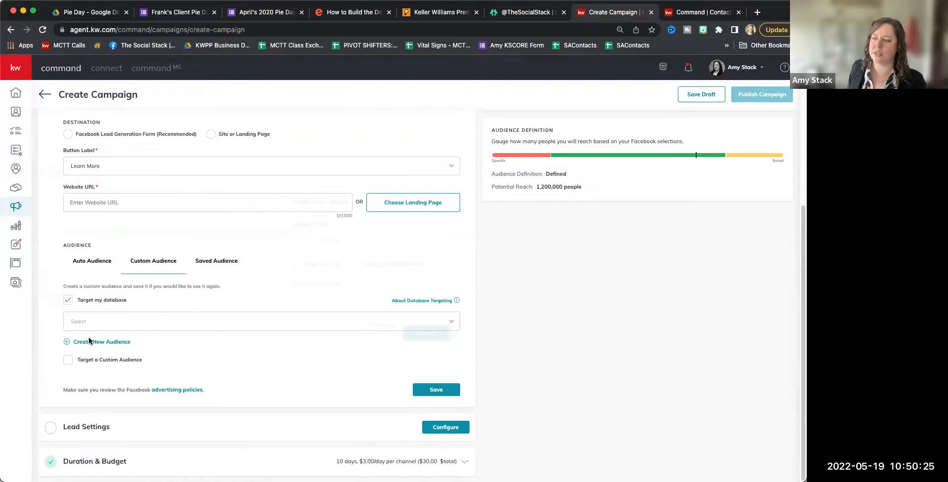
pyautogui.click(101, 342)
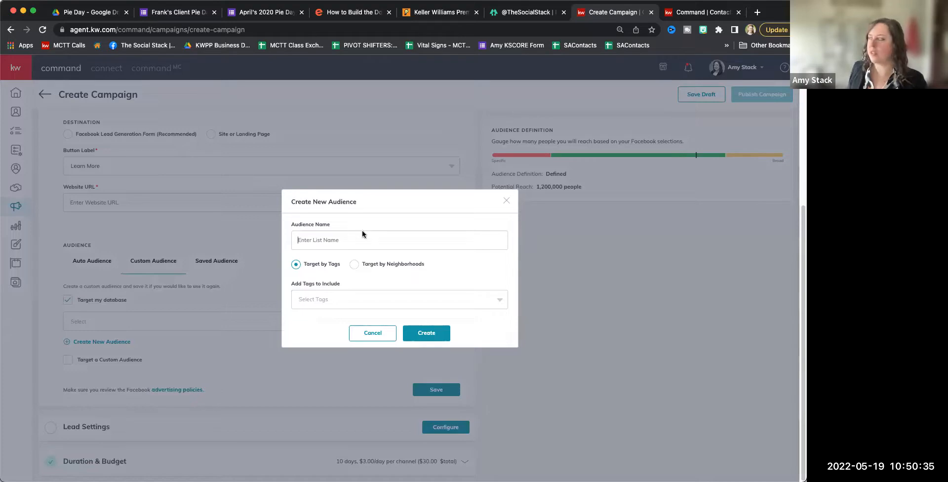
pyautogui.click(372, 333)
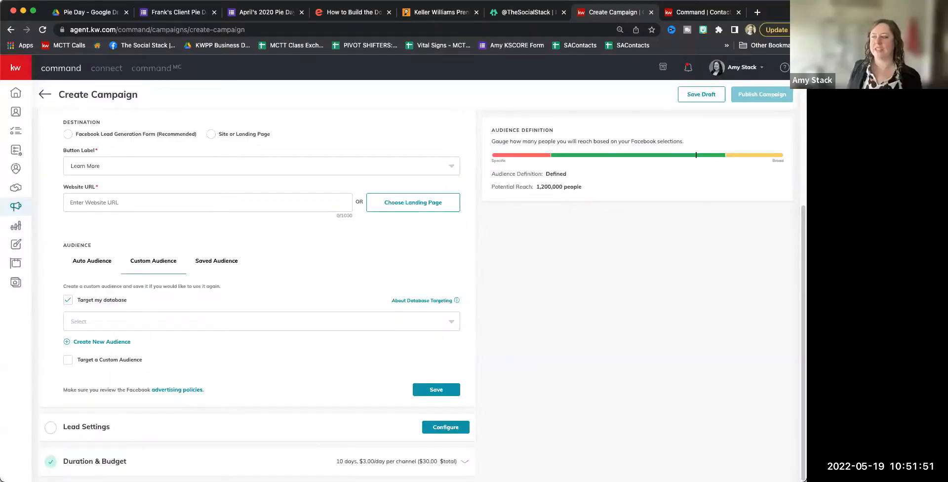
pyautogui.moveTo(311, 223)
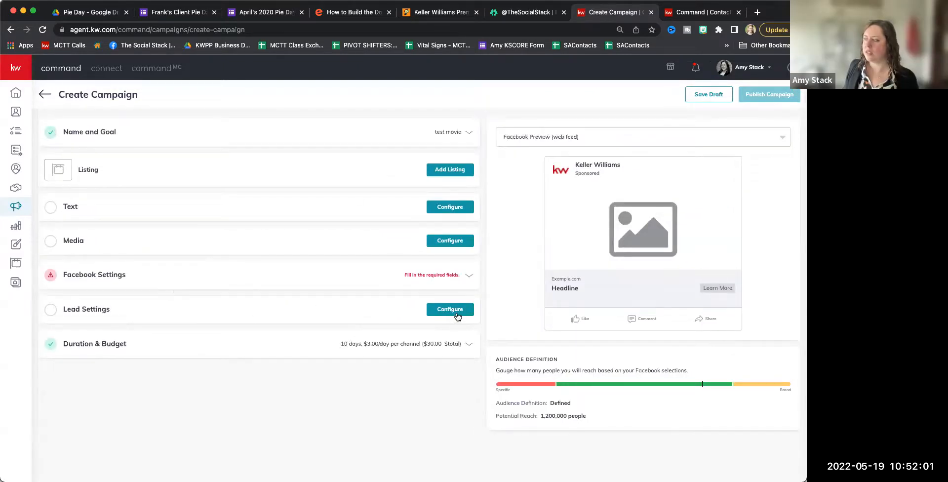
# Expand the Lead Settings and then the Facebook Settings sections of the campaign.
pyautogui.click(451, 310)
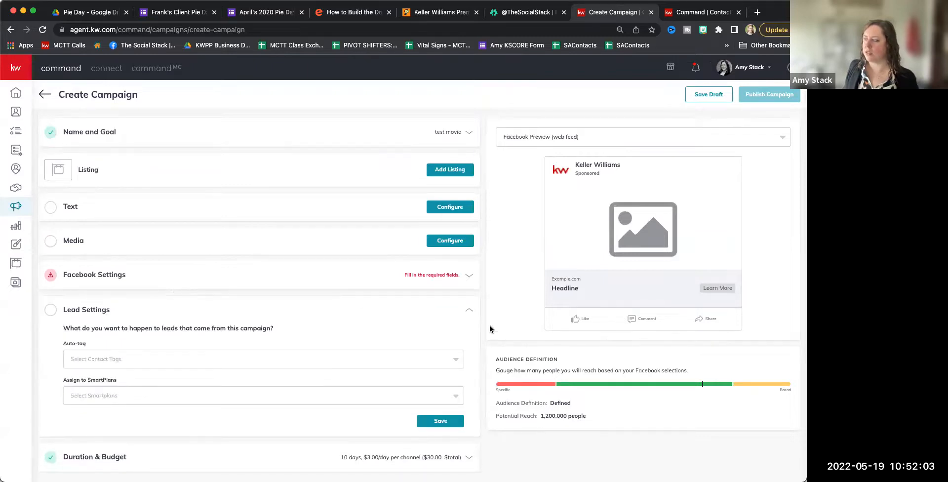
pyautogui.click(469, 309)
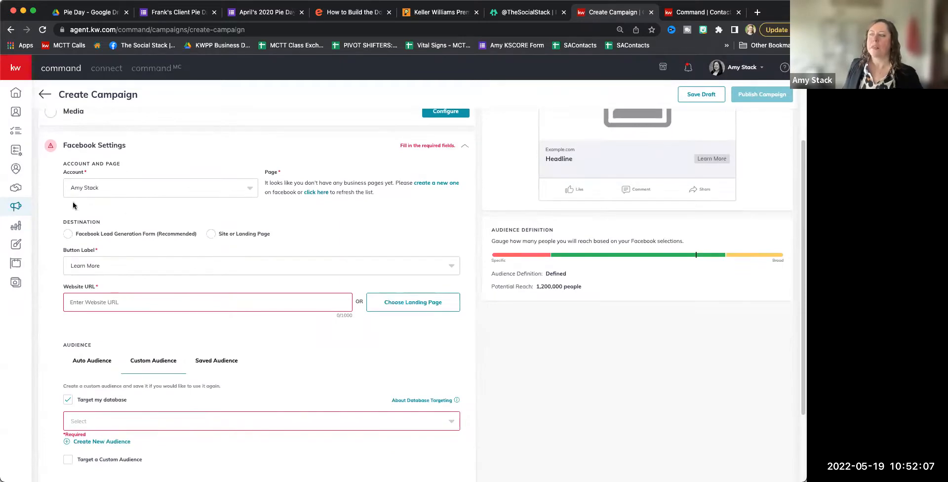
pyautogui.click(68, 234)
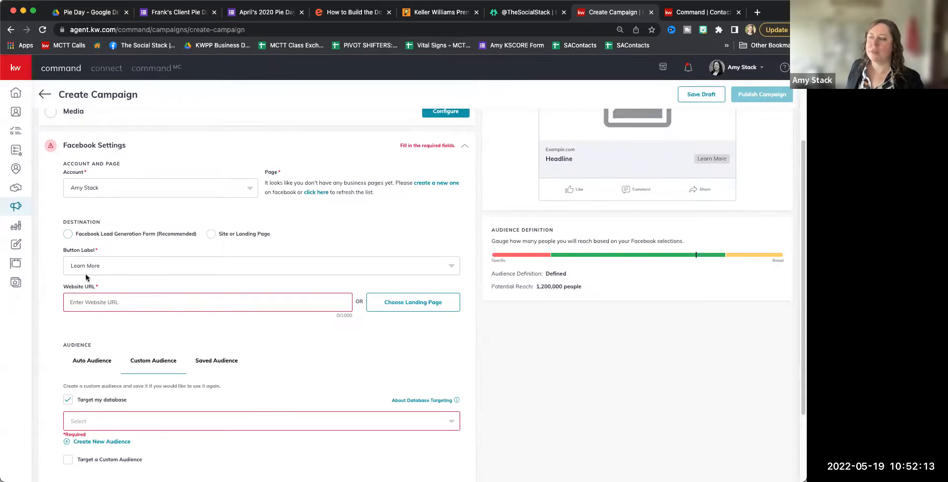
pyautogui.click(206, 302)
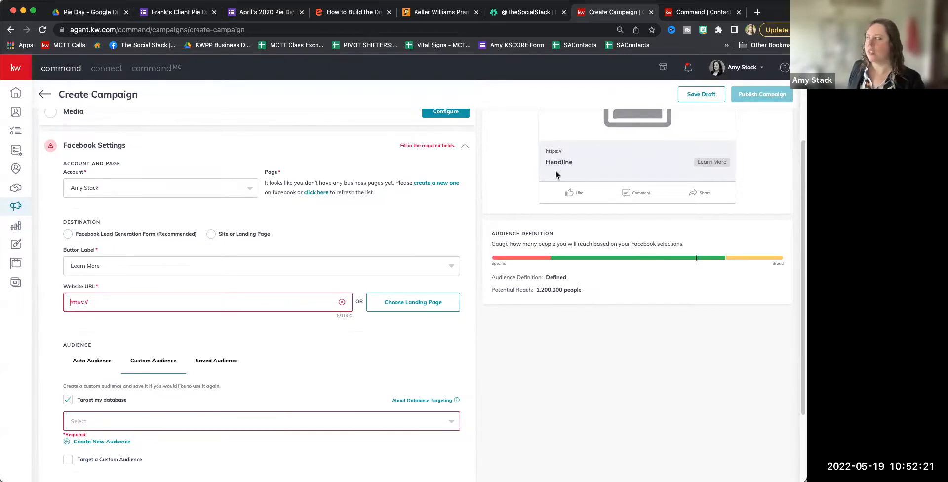
pyautogui.moveTo(567, 150)
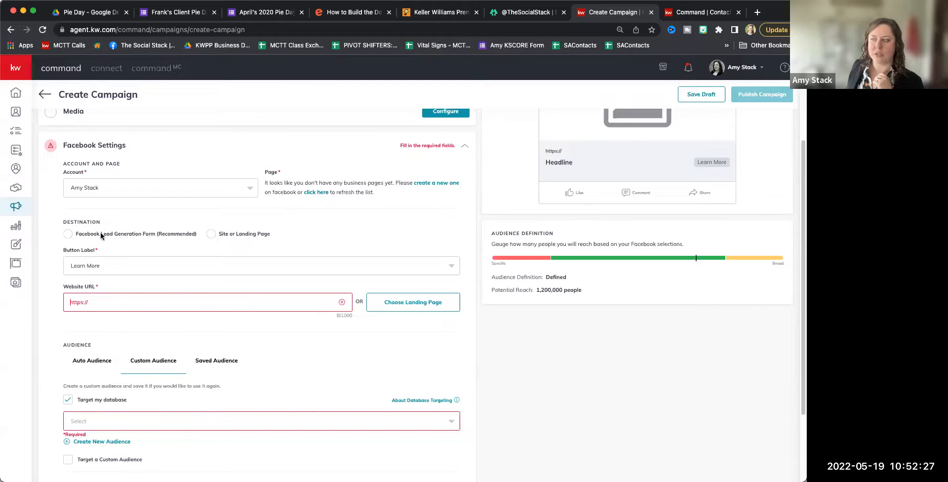
pyautogui.moveTo(140, 235)
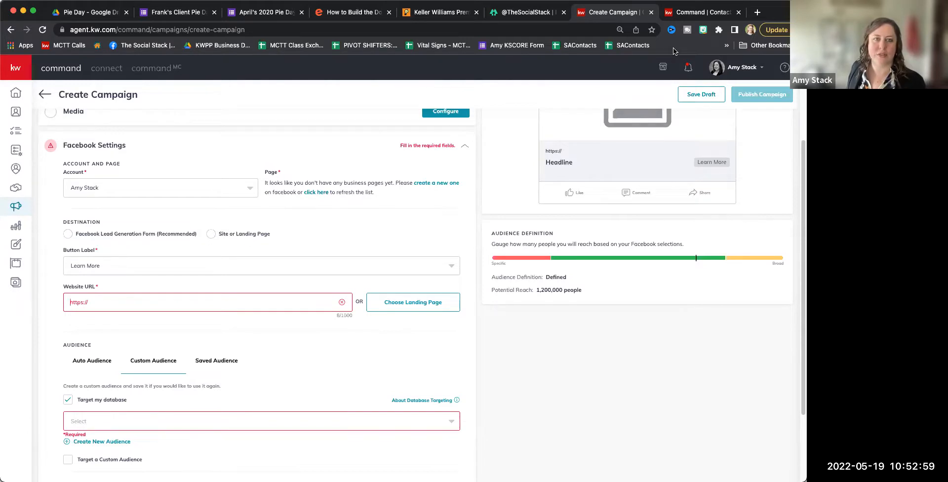
pyautogui.moveTo(460, 133)
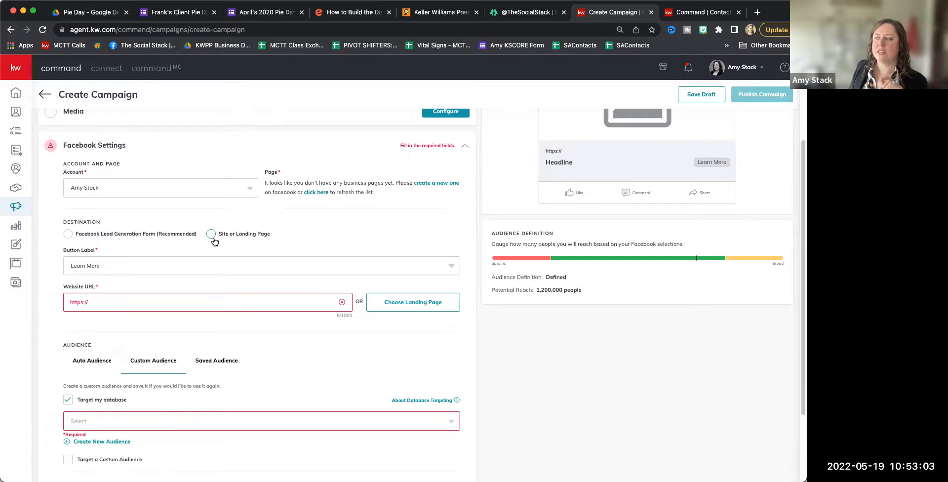
pyautogui.click(212, 234)
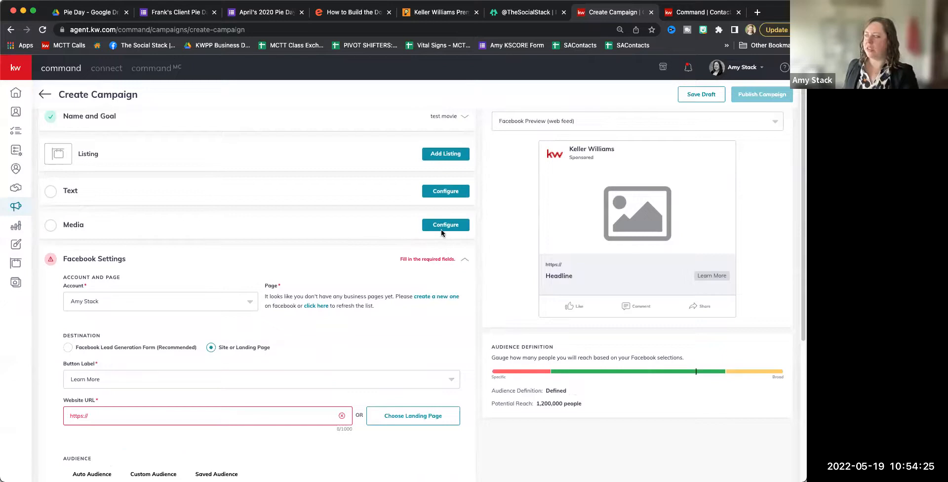
# Configure Media as Video, view the Add Video options in Select Media, then close the chooser.
pyautogui.click(445, 225)
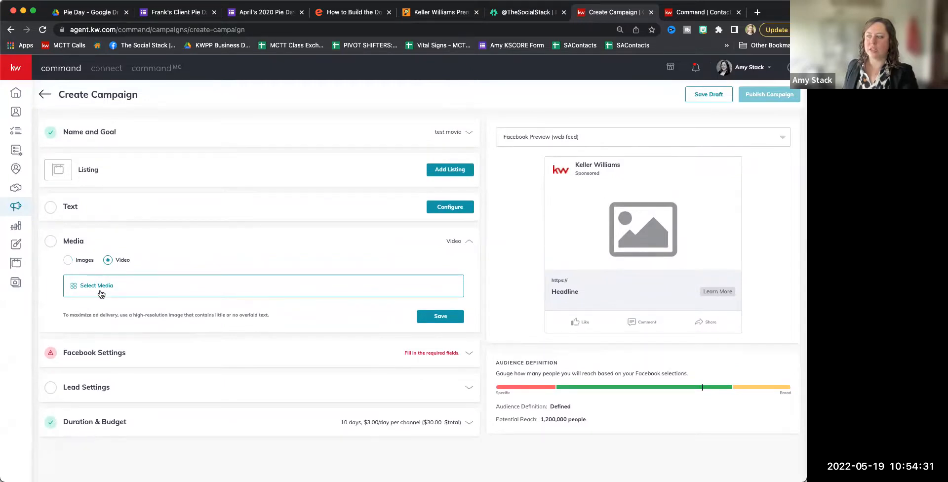
pyautogui.click(96, 286)
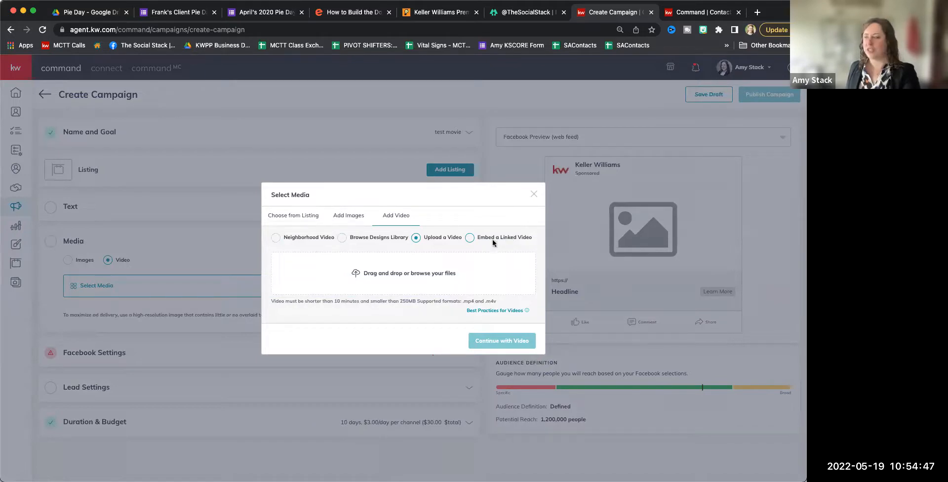
pyautogui.moveTo(344, 228)
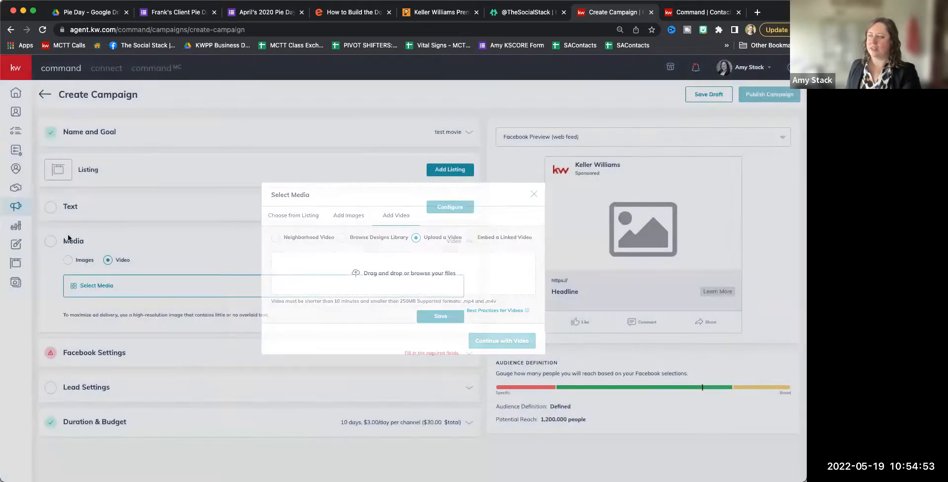
pyautogui.click(533, 193)
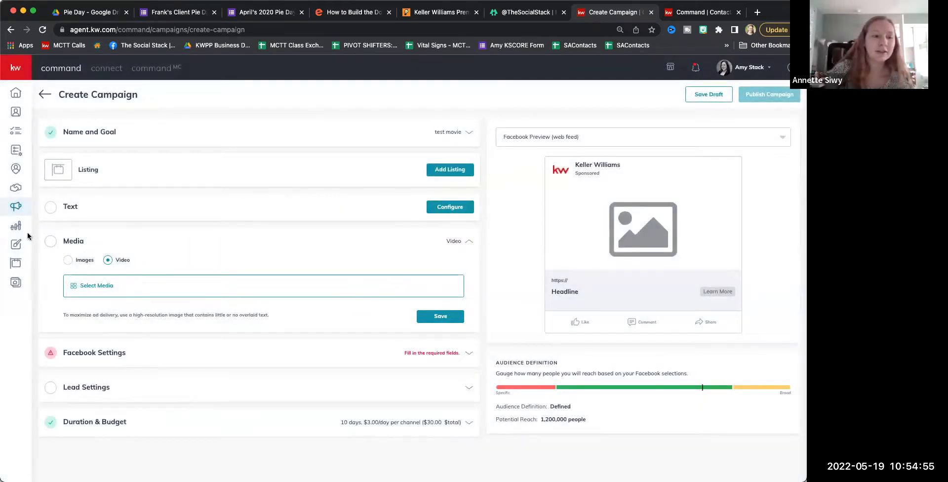